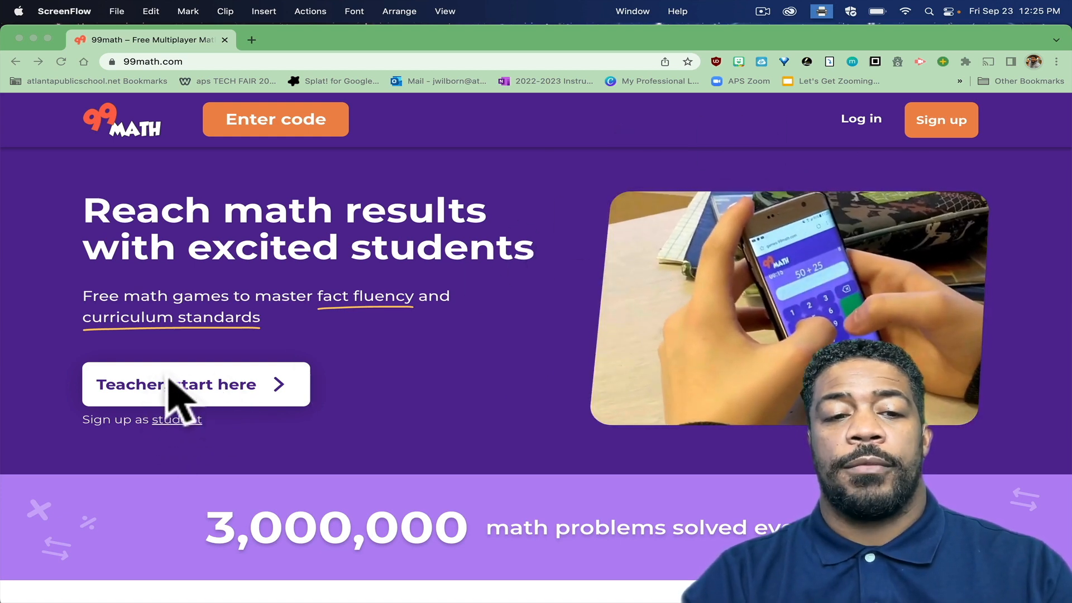
pyautogui.moveTo(393, 383)
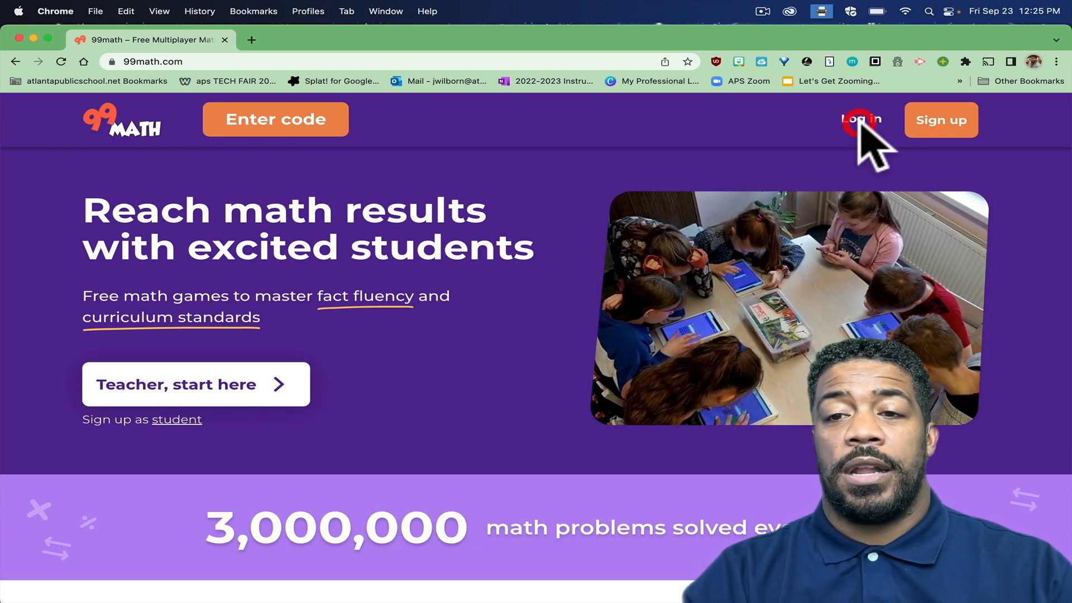
# Sign in to 99math with Google, approving access on the Google prompt.
pyautogui.click(860, 119)
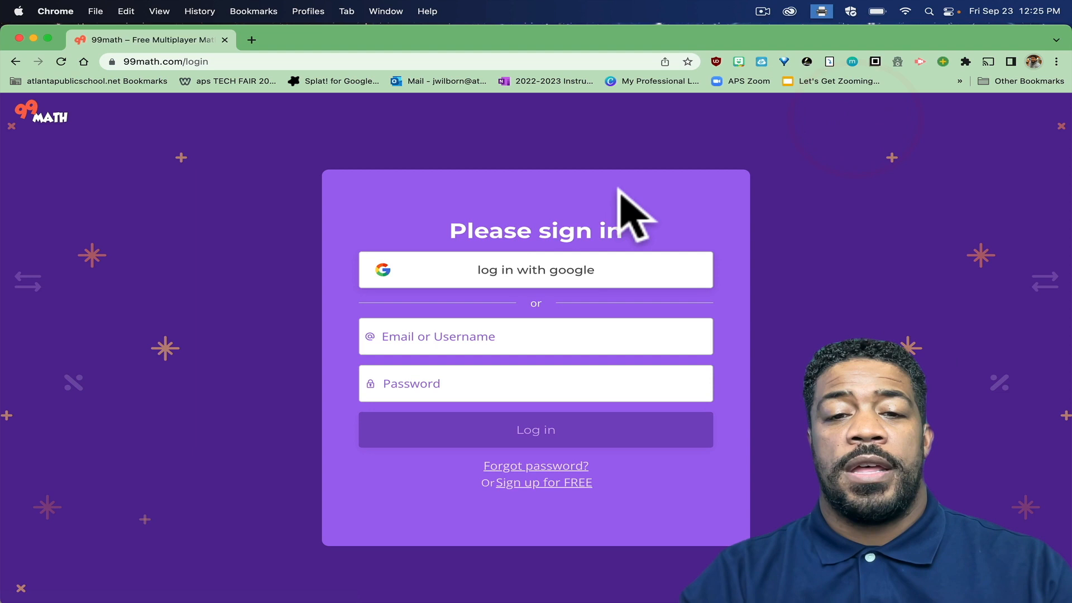
pyautogui.click(536, 269)
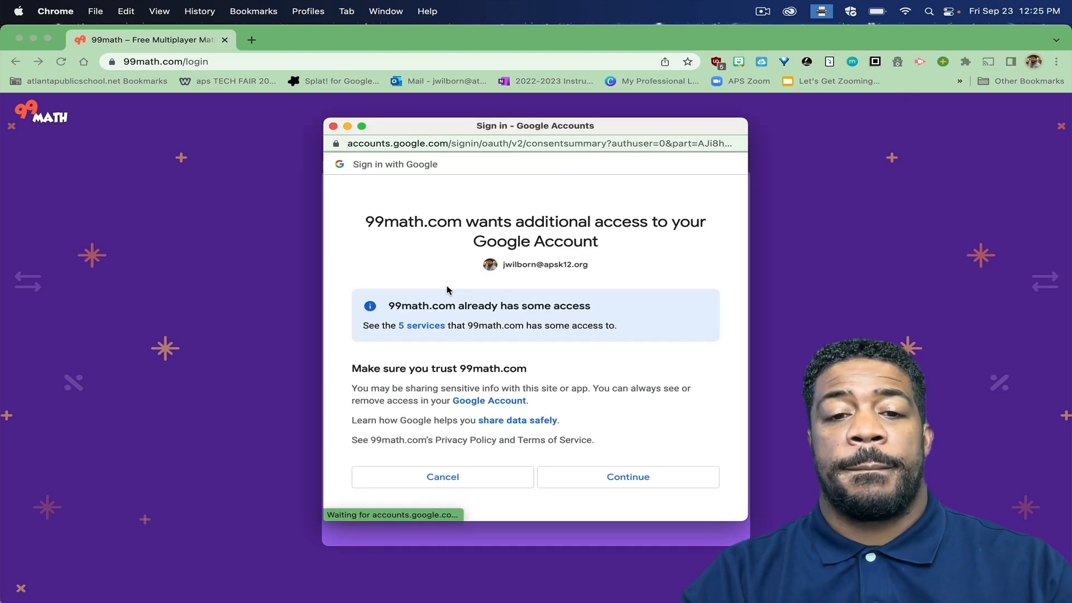
pyautogui.click(626, 476)
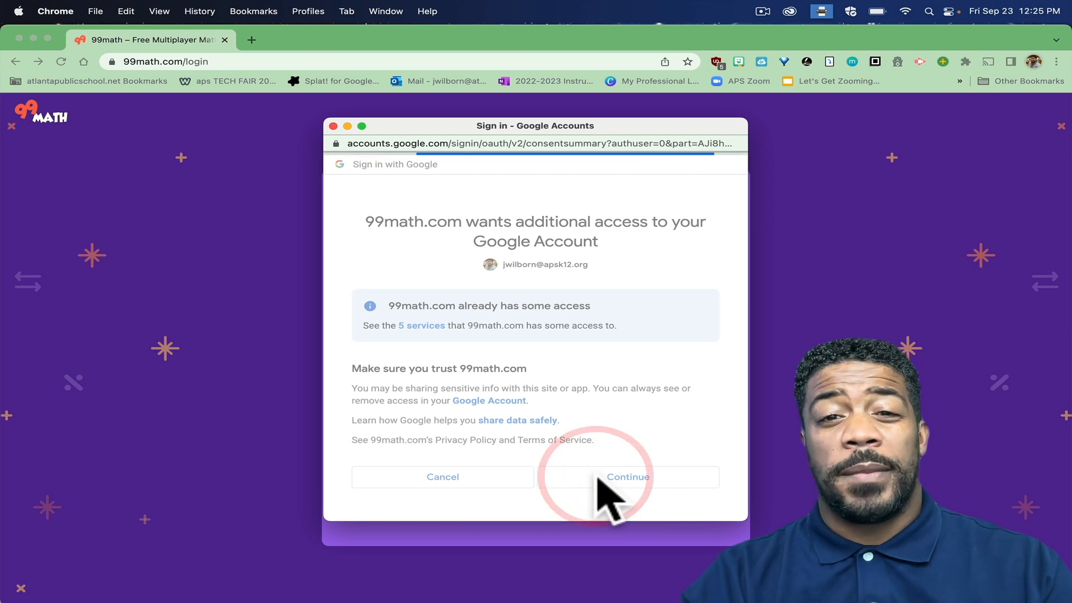
pyautogui.click(627, 477)
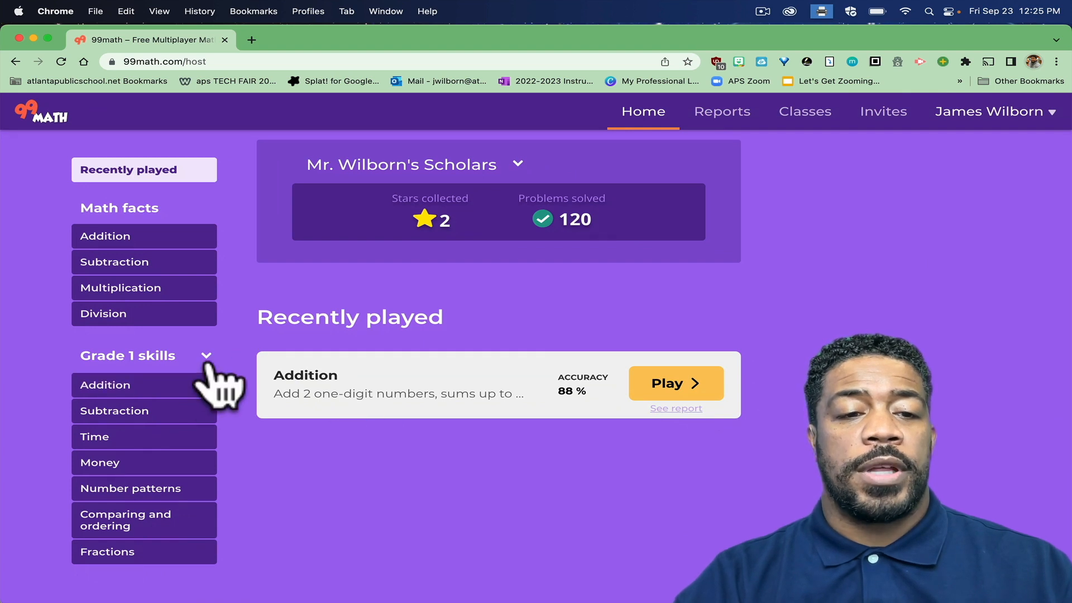
# Change the skills list to Grade 3 and browse its topics.
pyautogui.click(144, 356)
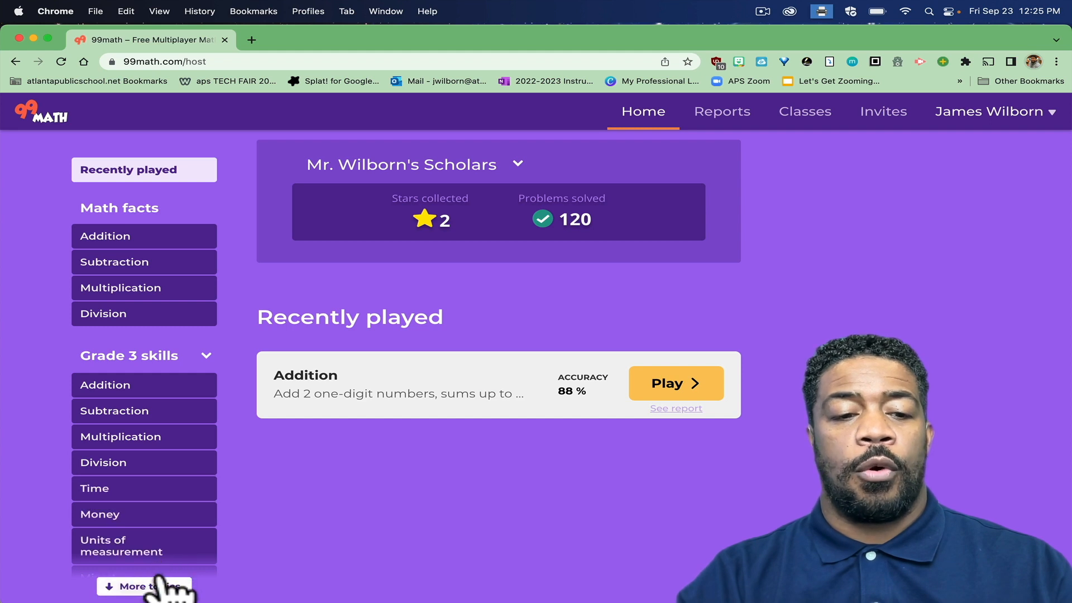
pyautogui.scroll(-3)
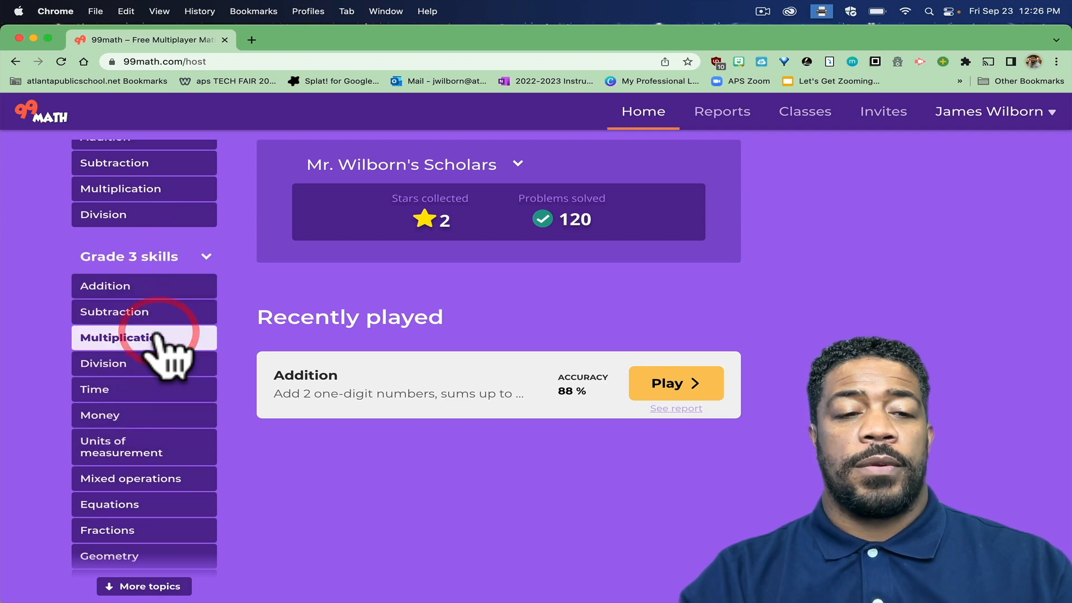
# Open Grade 3 Multiplication and select the Multiply by 0 skill builder.
pyautogui.click(119, 337)
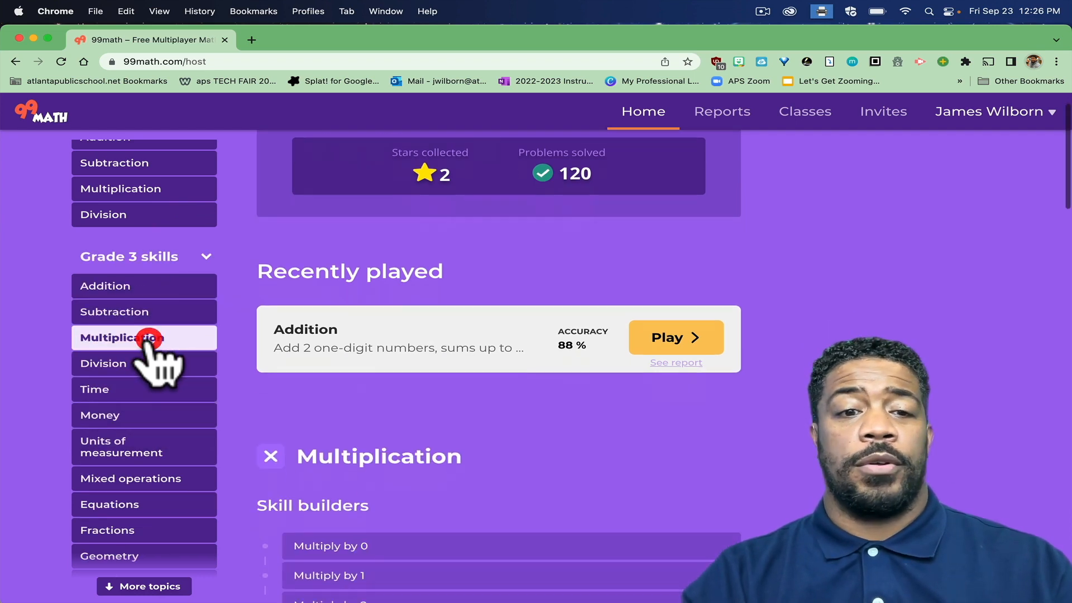
pyautogui.scroll(-3)
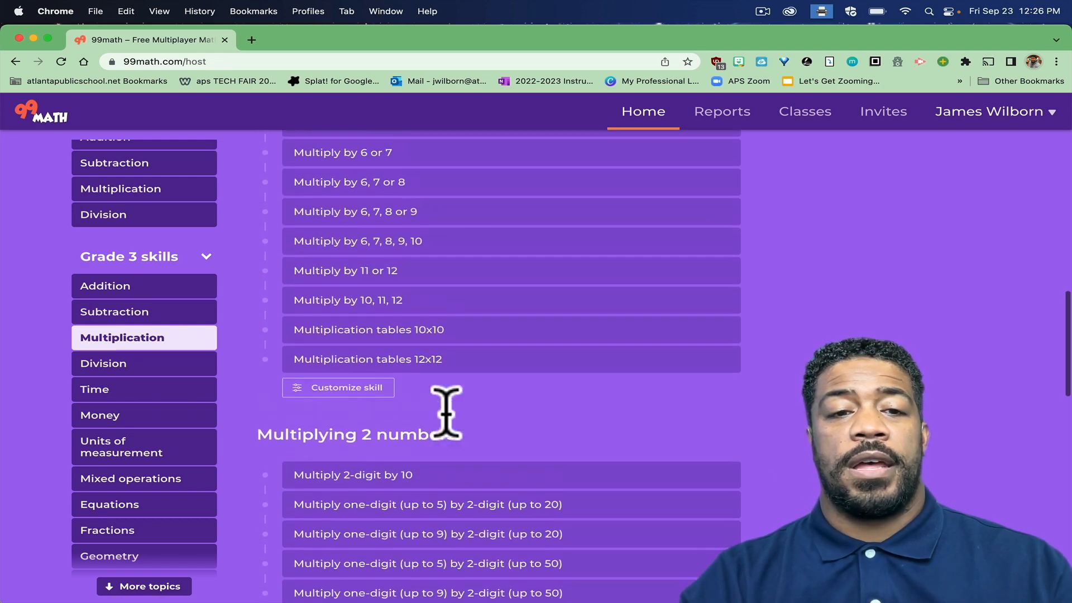
pyautogui.scroll(-3)
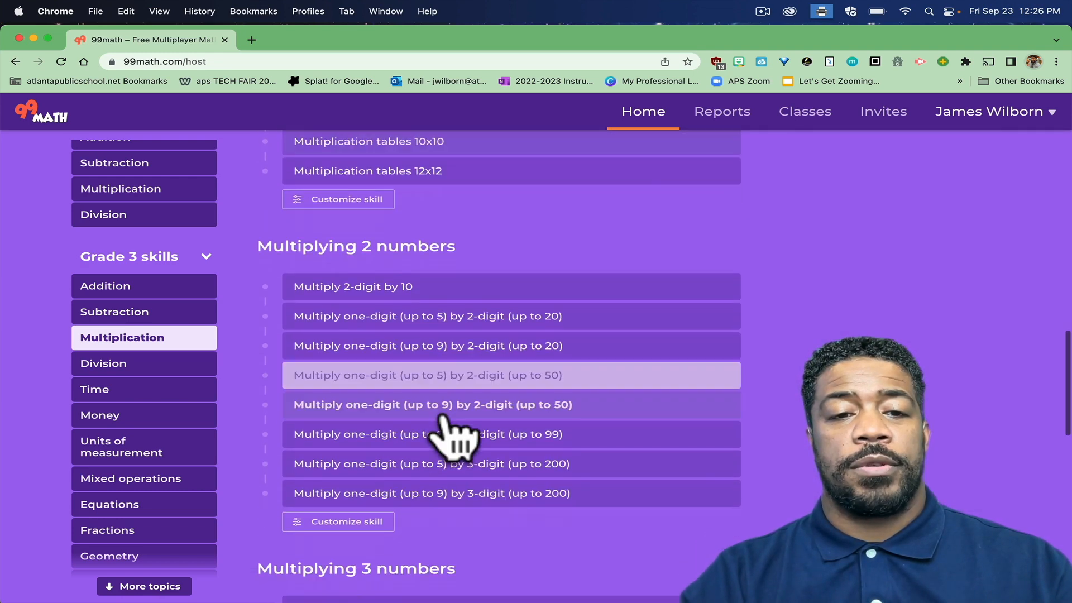
pyautogui.scroll(-3)
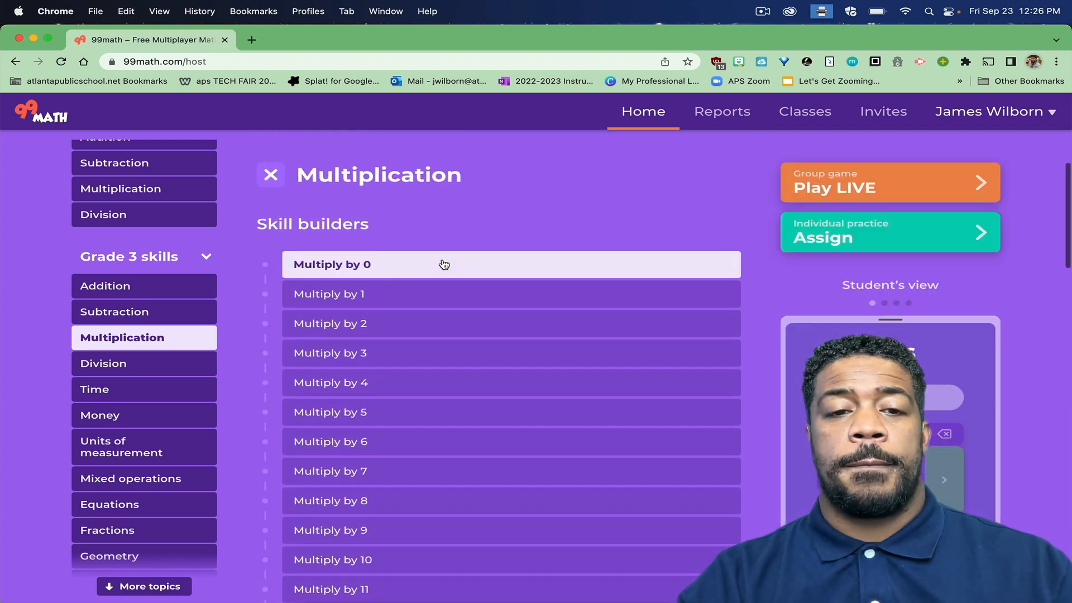
pyautogui.click(329, 293)
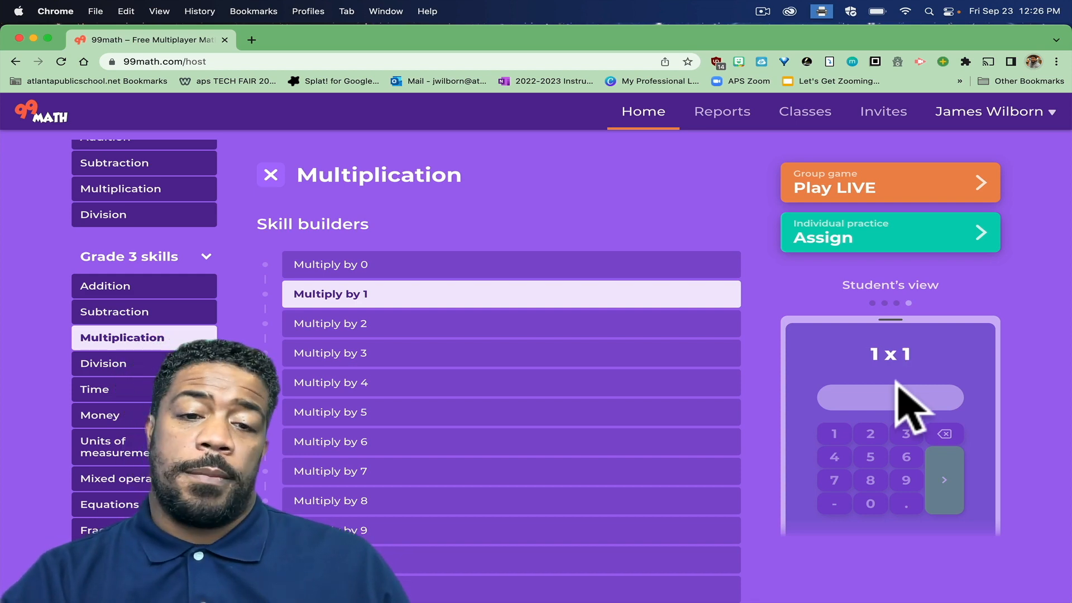
# Choose the Multiply by 2, 3, 4, 5 table skill.
pyautogui.scroll(-3)
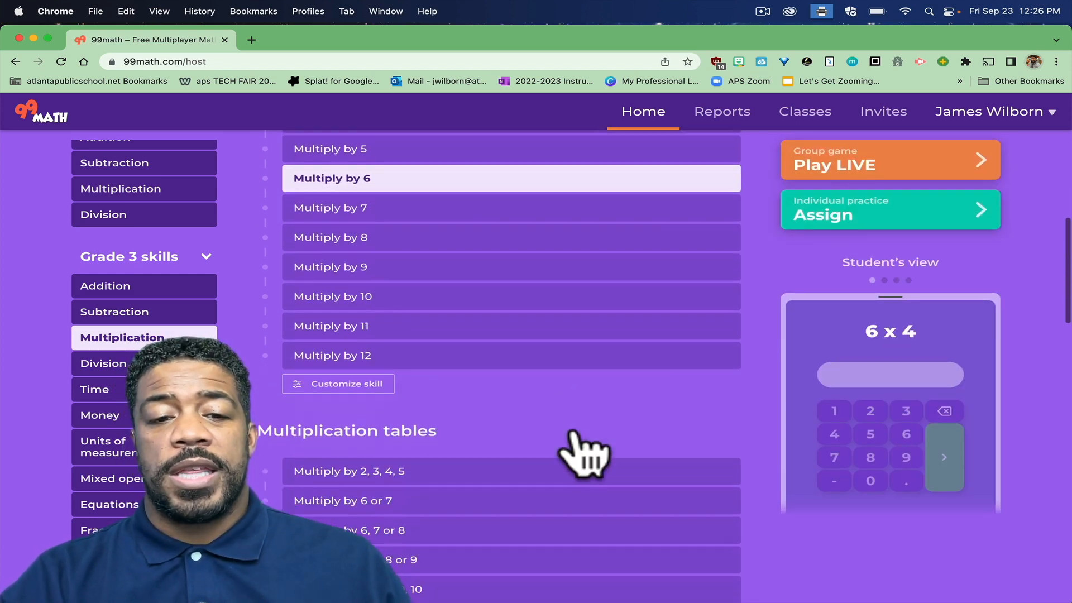
pyautogui.scroll(-3)
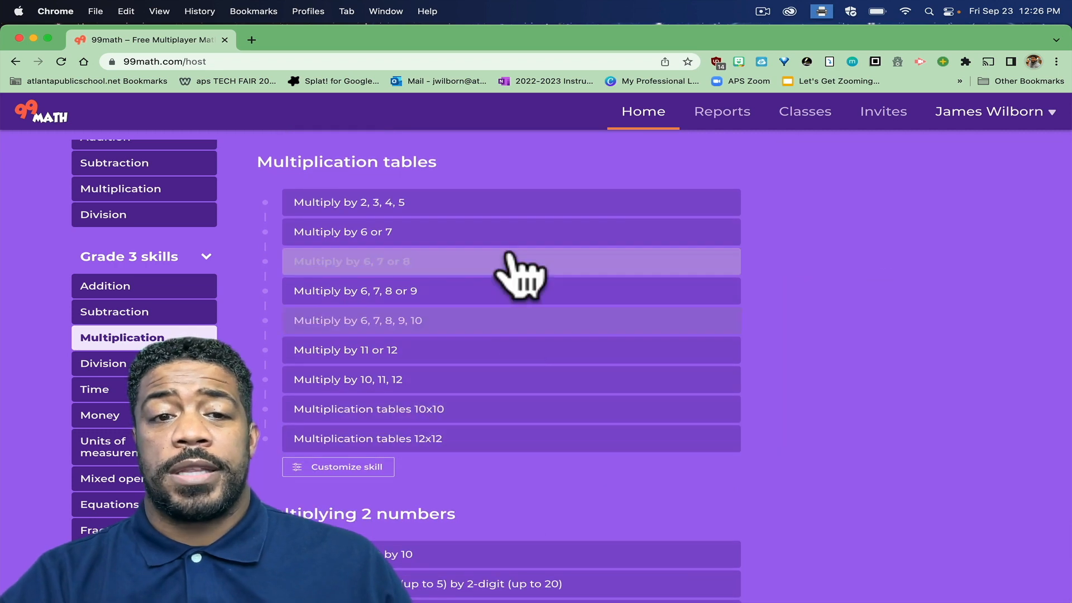
pyautogui.click(348, 201)
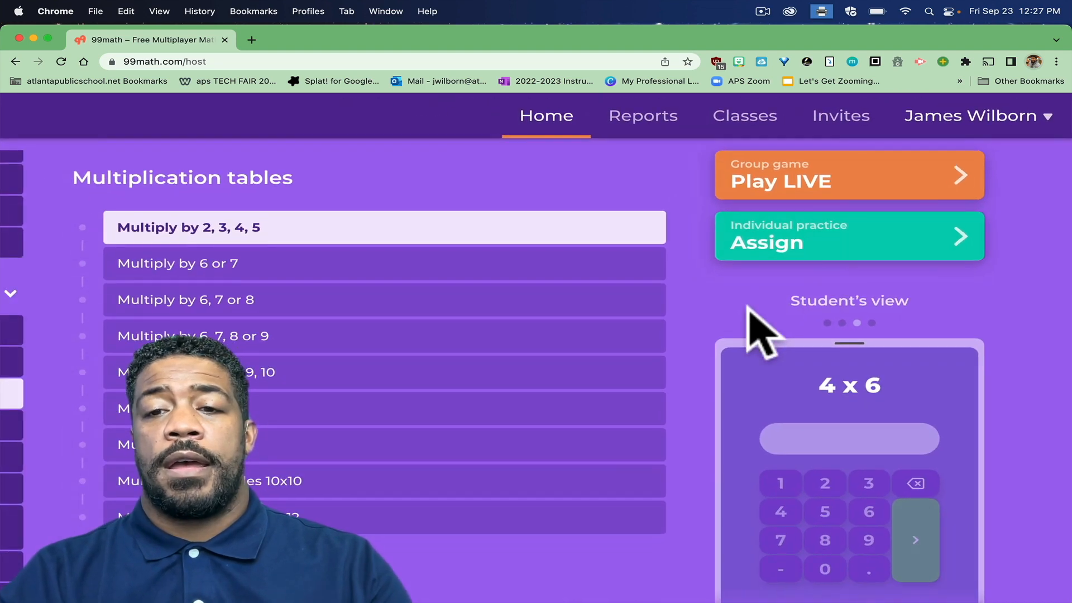
# Set up a live game, trying 3- and 5-minute durations and round options.
pyautogui.click(848, 174)
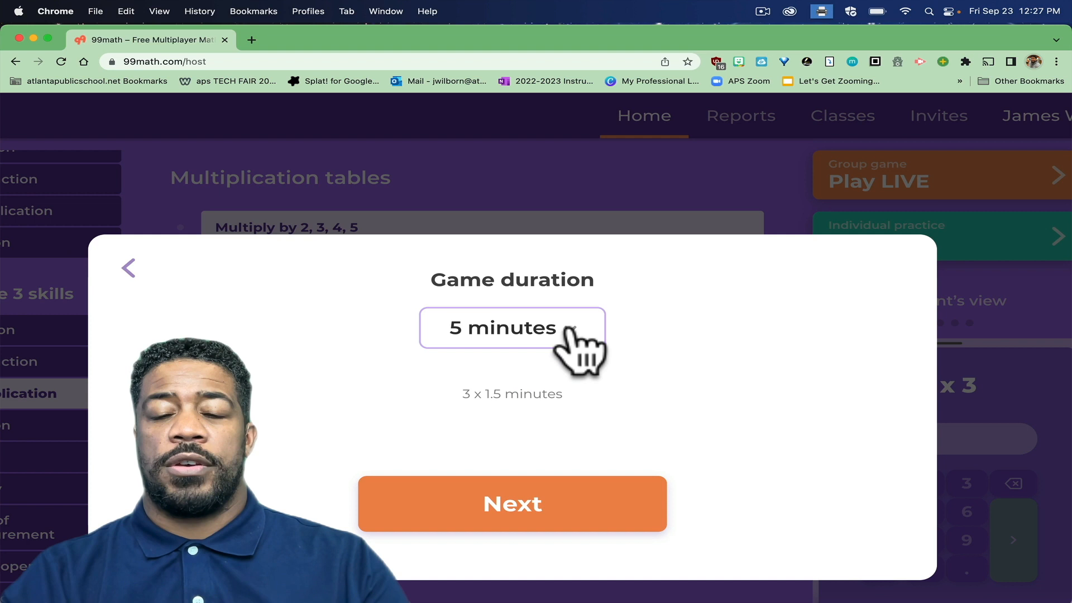
pyautogui.click(512, 328)
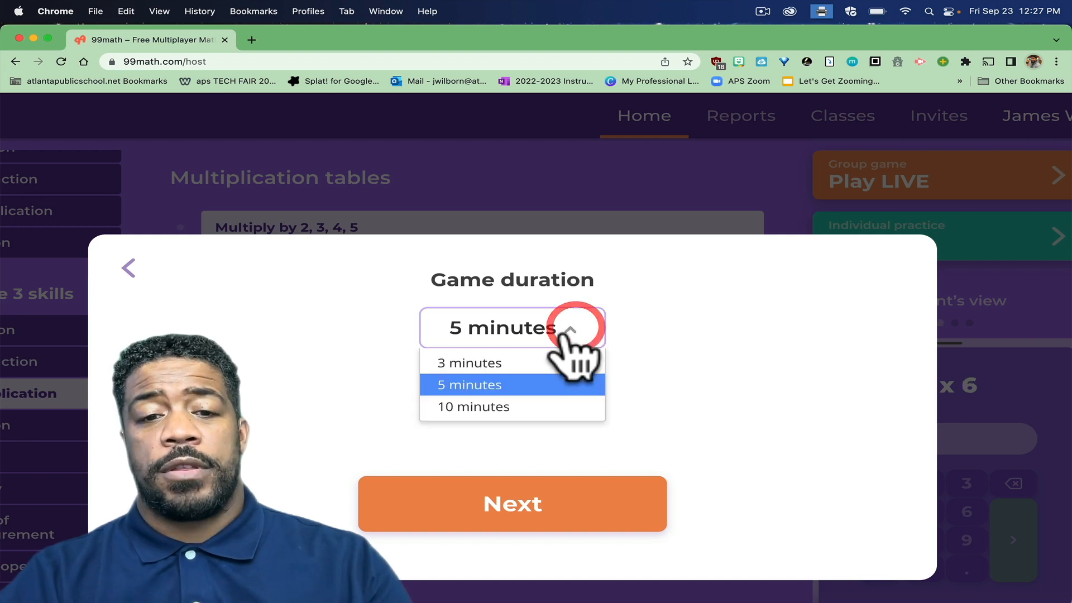
pyautogui.click(469, 363)
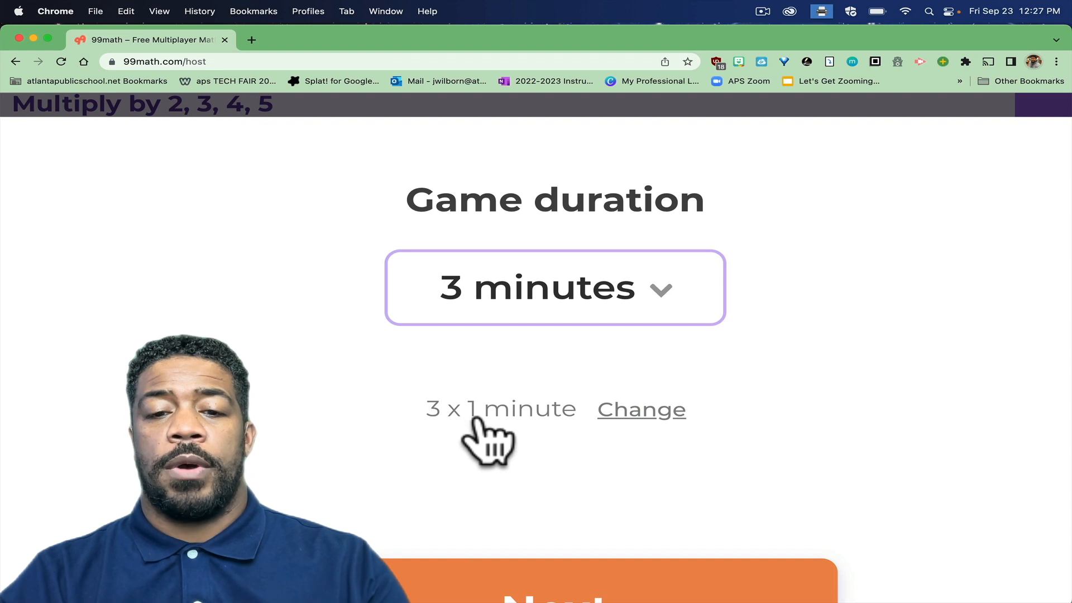
pyautogui.click(640, 408)
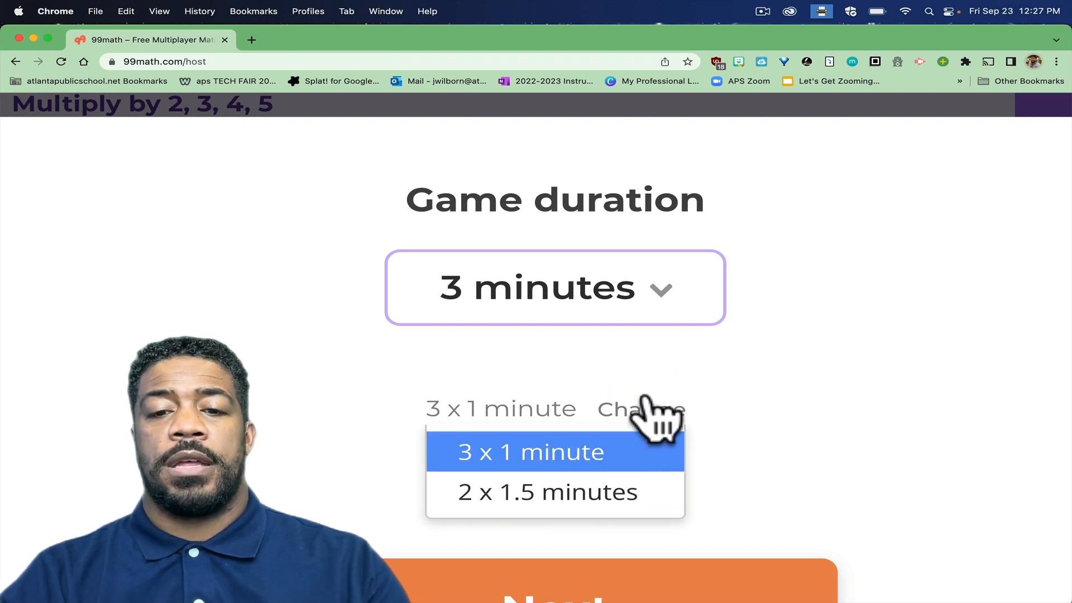
pyautogui.click(554, 287)
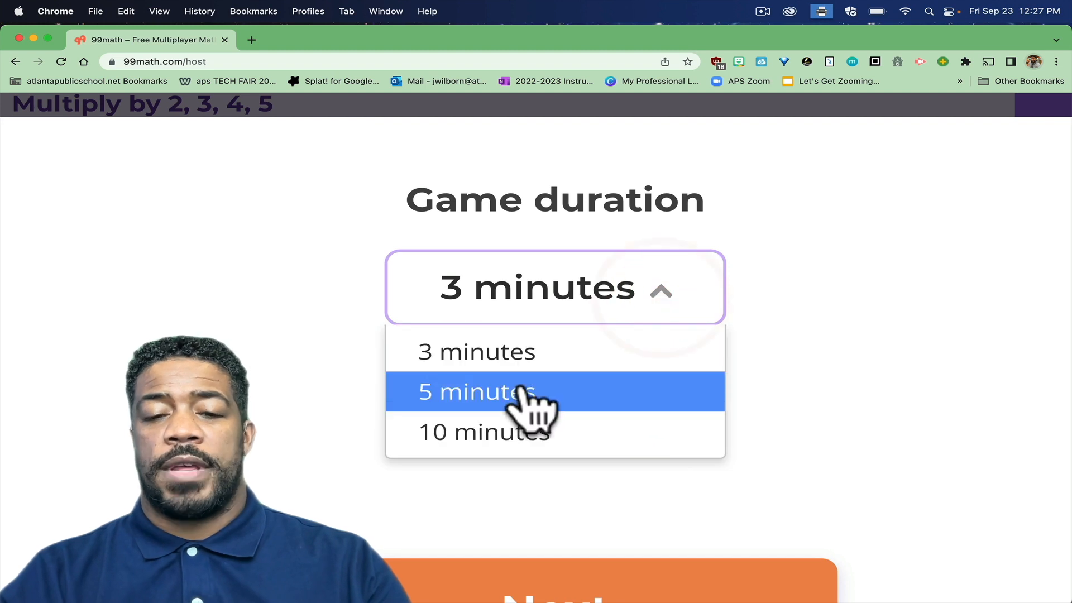
pyautogui.click(476, 392)
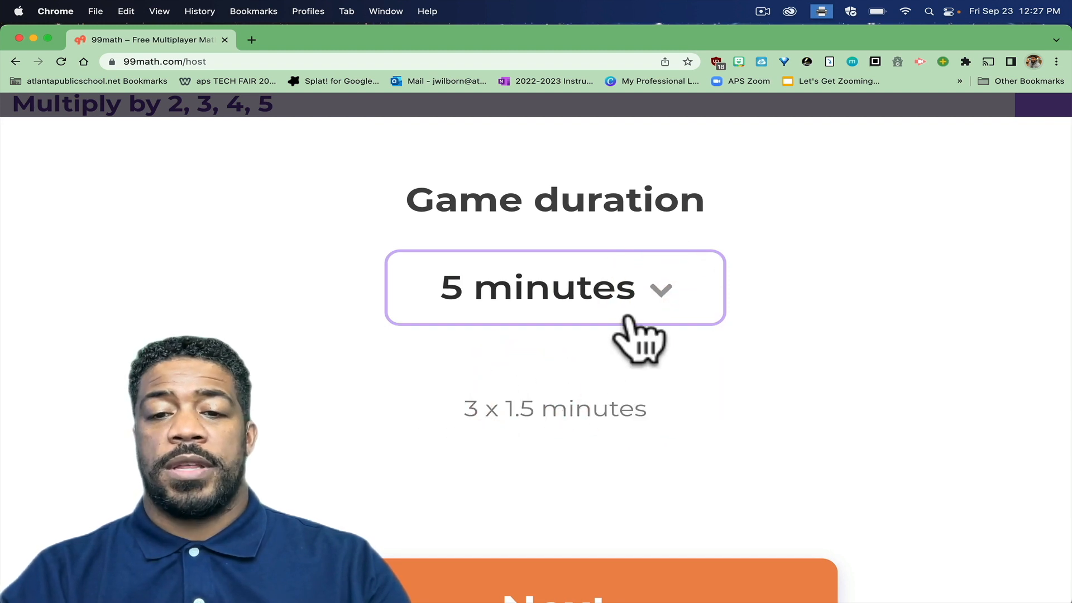
# Set the game length to 3 minutes and open the lobby with code 616 999.
pyautogui.click(555, 287)
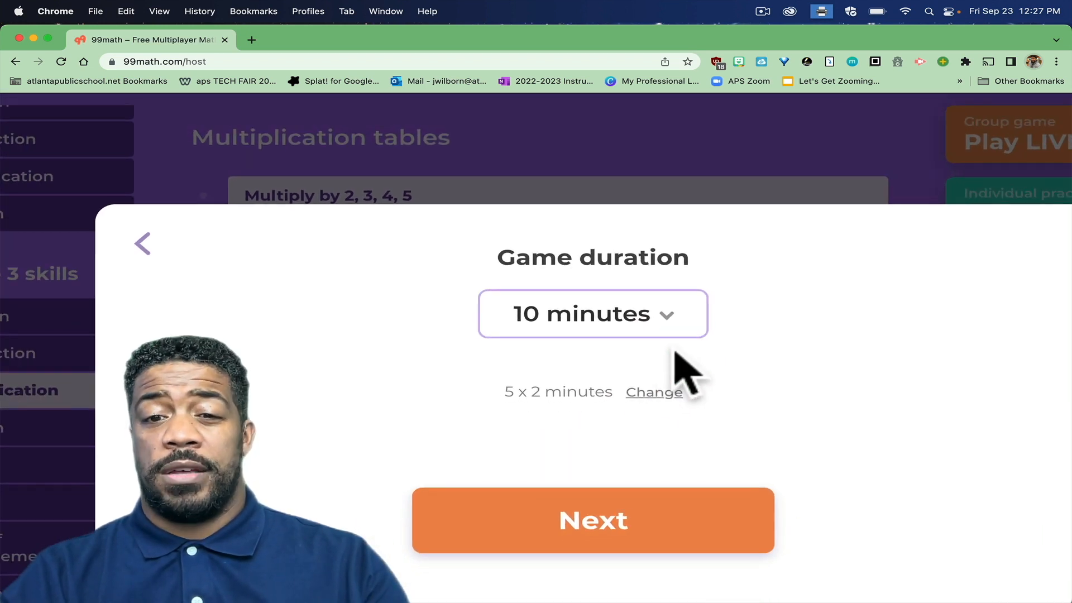
pyautogui.click(592, 314)
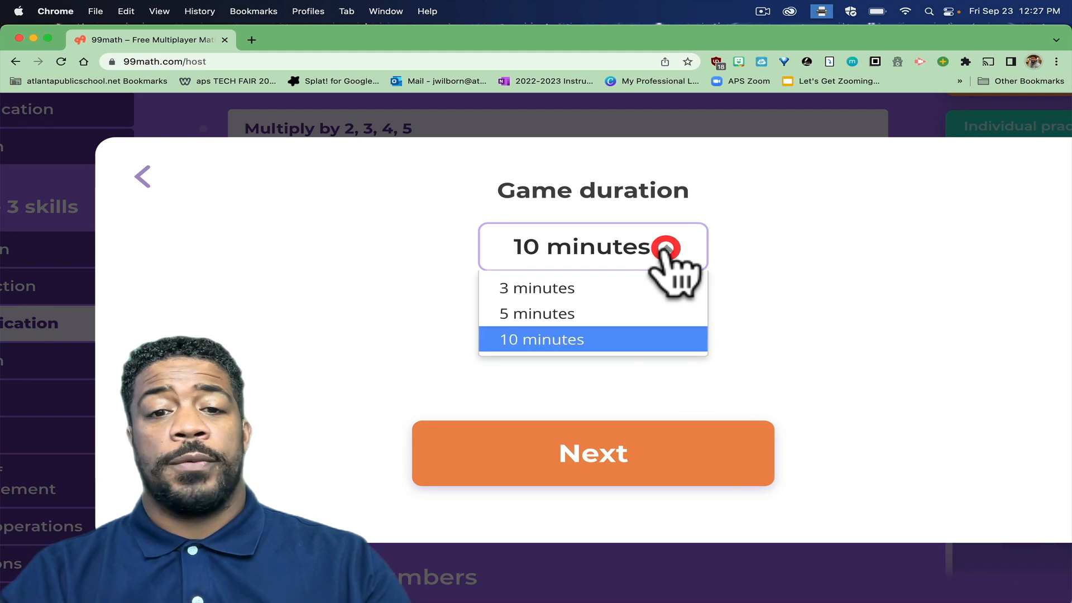
pyautogui.click(537, 288)
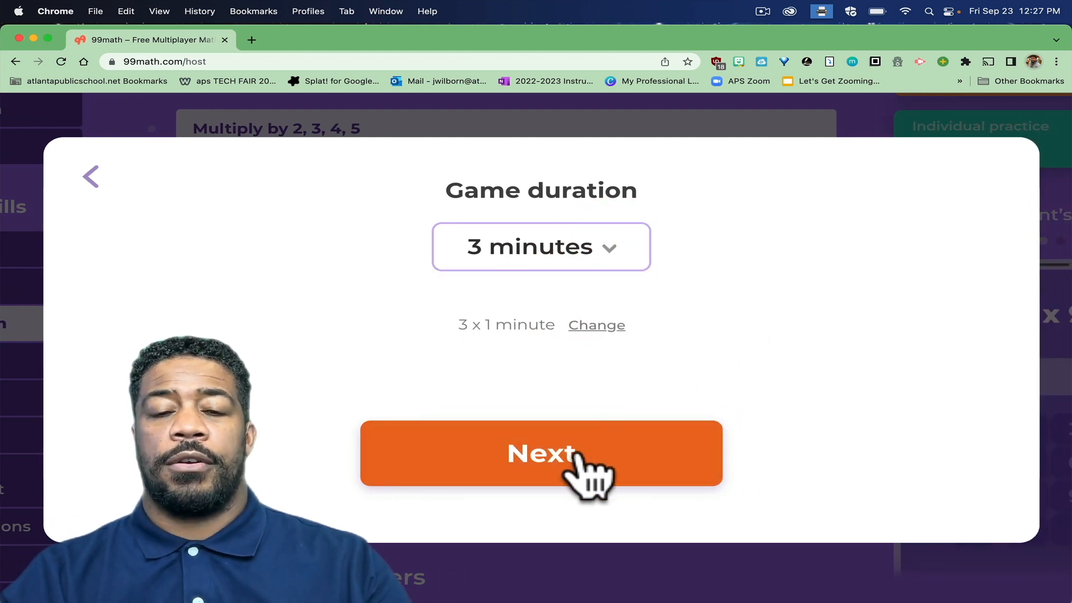
pyautogui.click(540, 453)
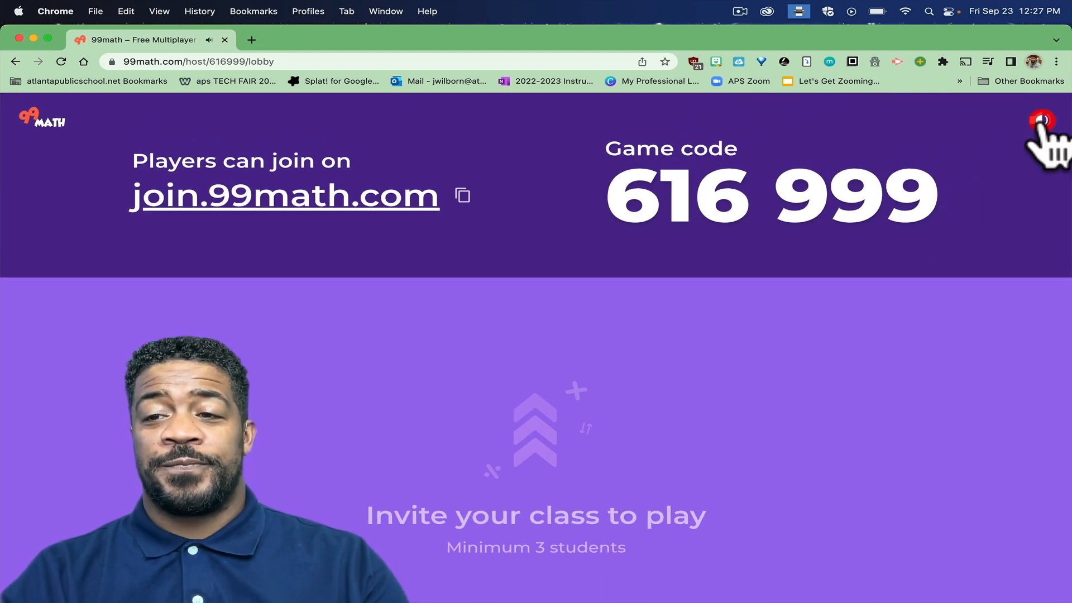
# Mute the sound in the game 616 999 lobby.
pyautogui.click(1039, 120)
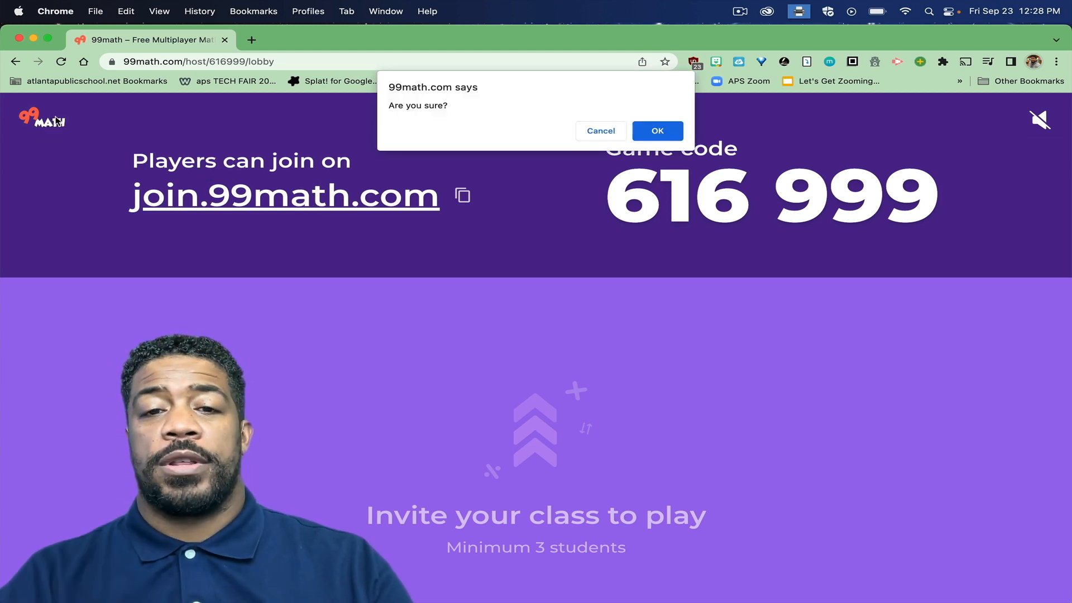
# Confirm leaving the game and view Mr. Wilborn's Scholars on the Classes page.
pyautogui.click(656, 130)
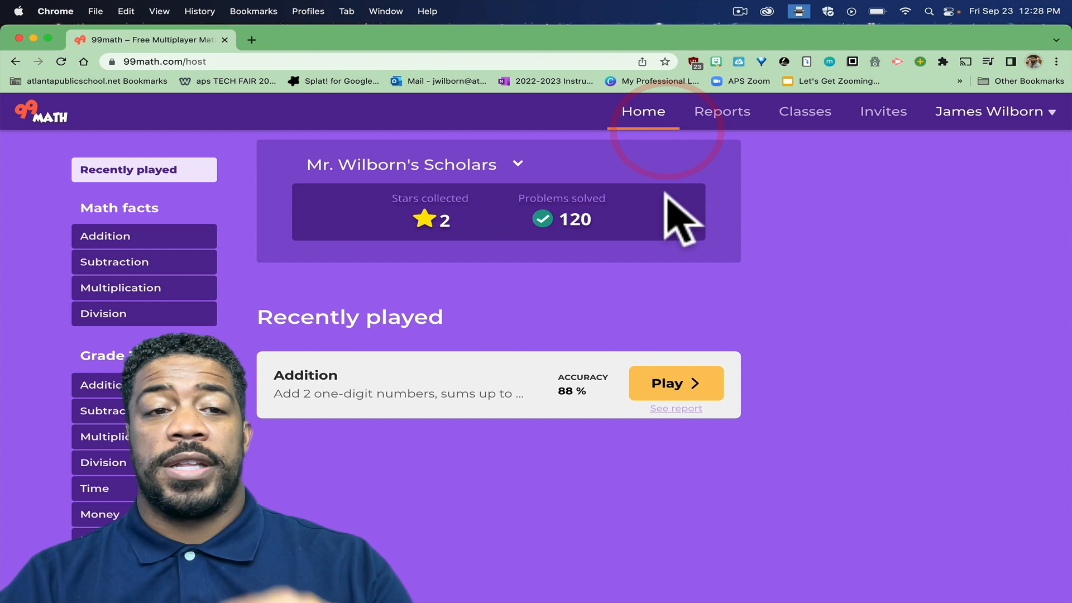
pyautogui.moveTo(766, 171)
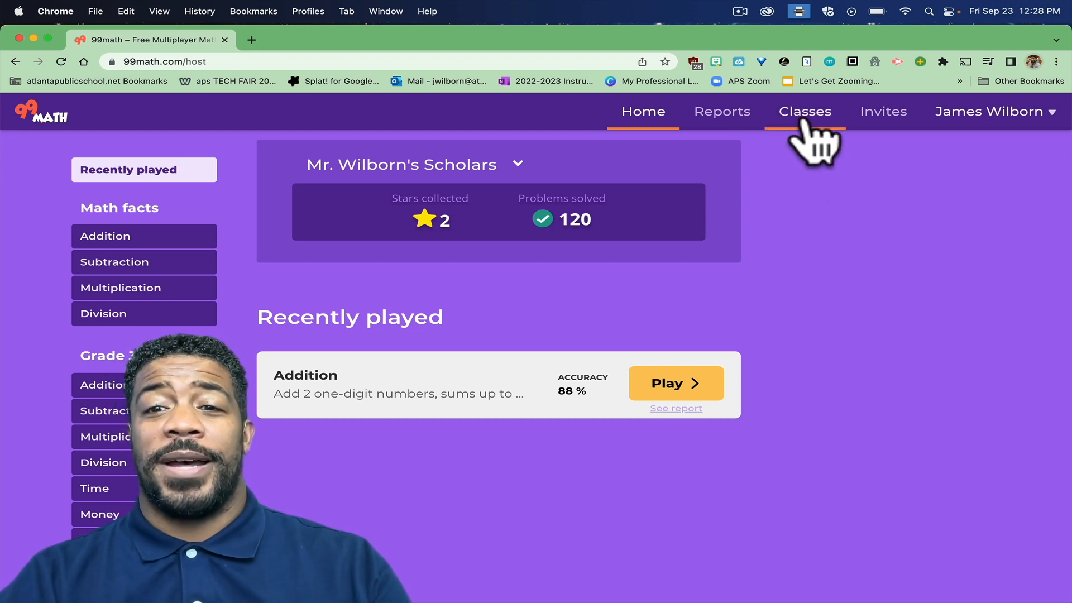
pyautogui.click(804, 112)
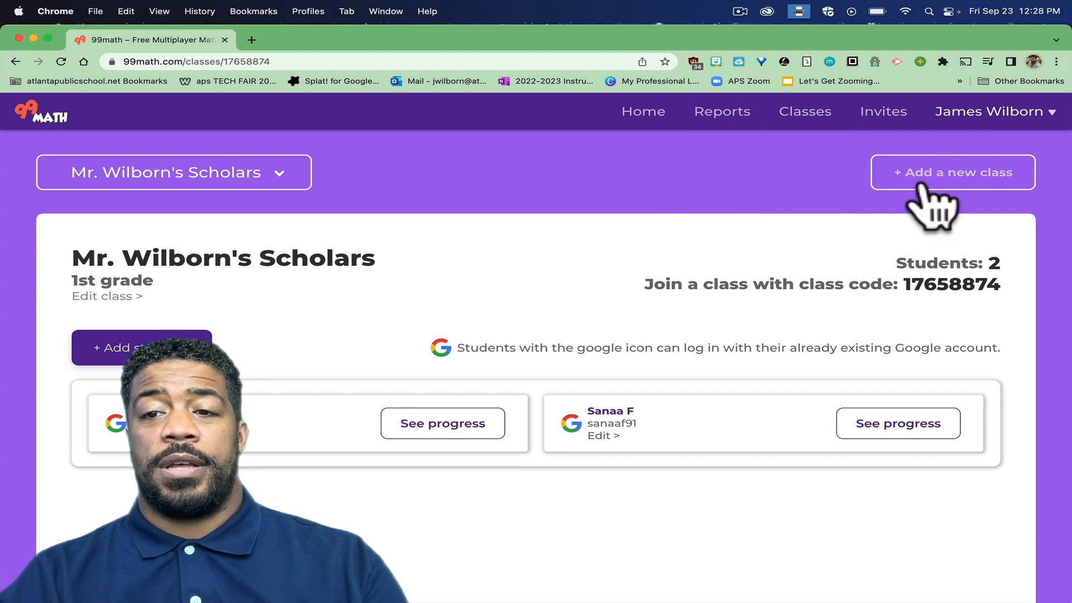
pyautogui.click(951, 172)
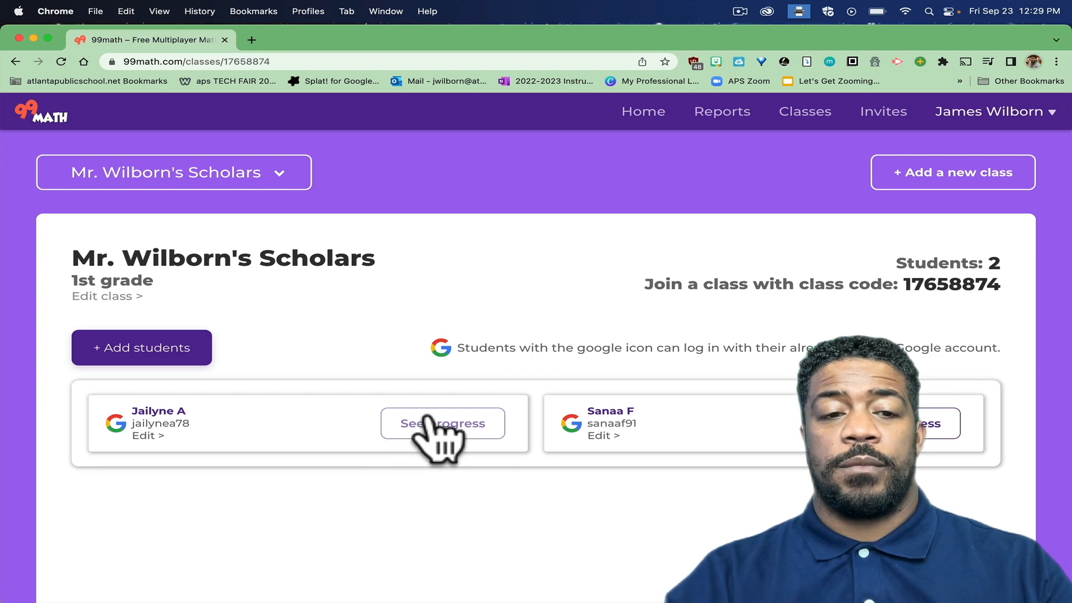
pyautogui.click(443, 424)
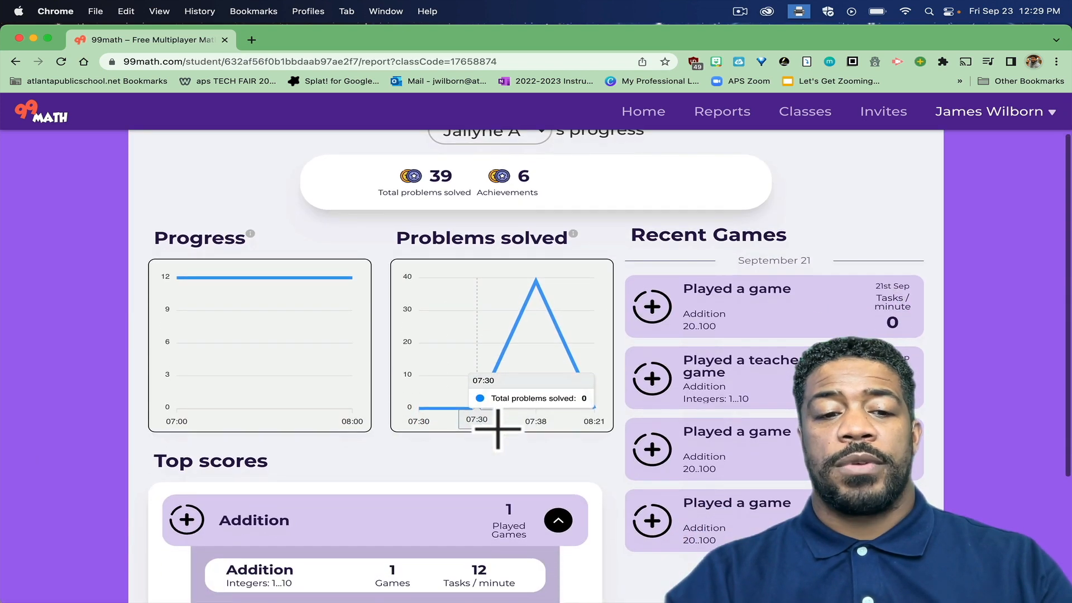
# Review the student's progress charts, then return to the Mr. Wilborn's Scholars roster.
pyautogui.scroll(-3)
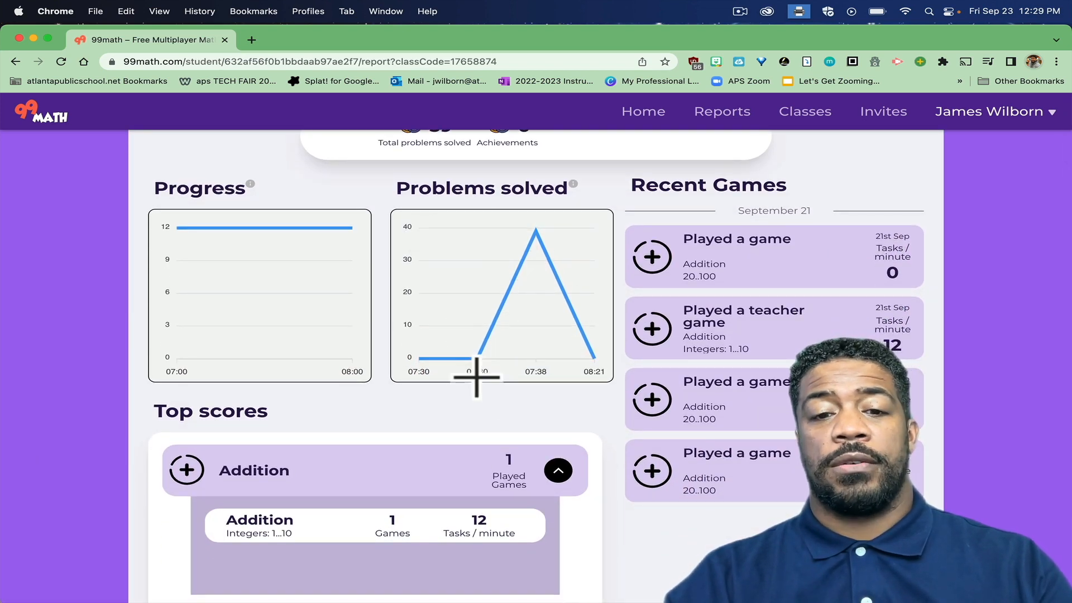
pyautogui.scroll(-3)
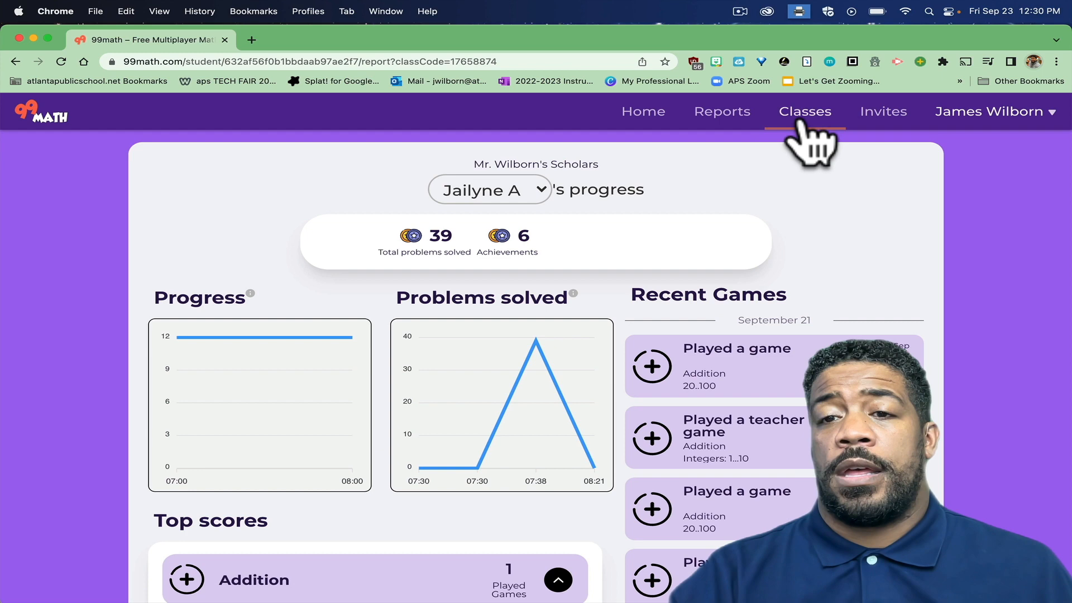
pyautogui.click(805, 110)
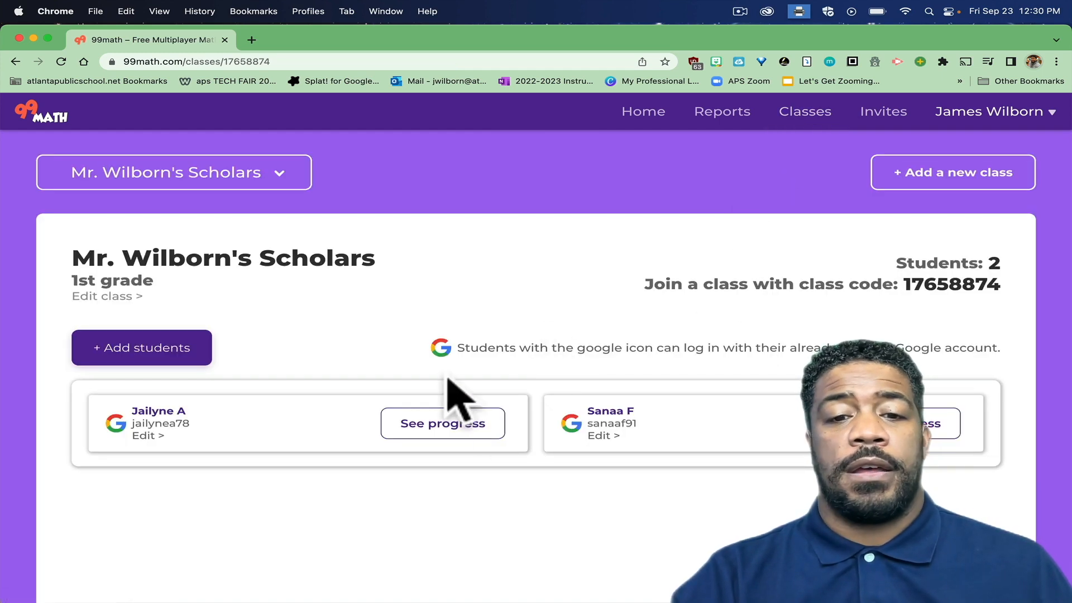
pyautogui.moveTo(929, 232)
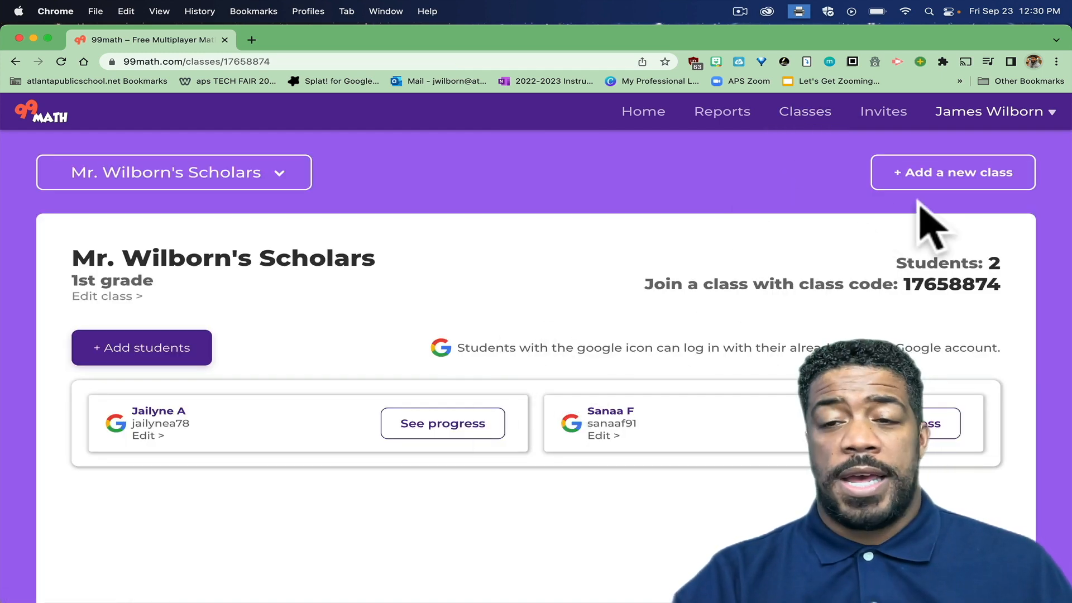
# View the Add a new class page, then open the list of past game reports.
pyautogui.click(951, 172)
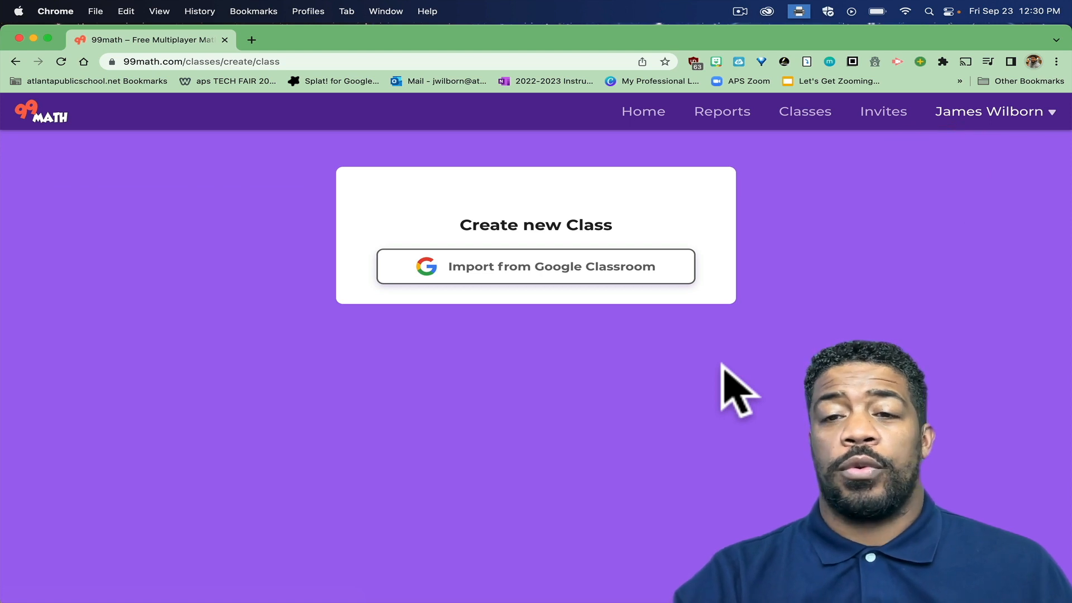
pyautogui.moveTo(741, 164)
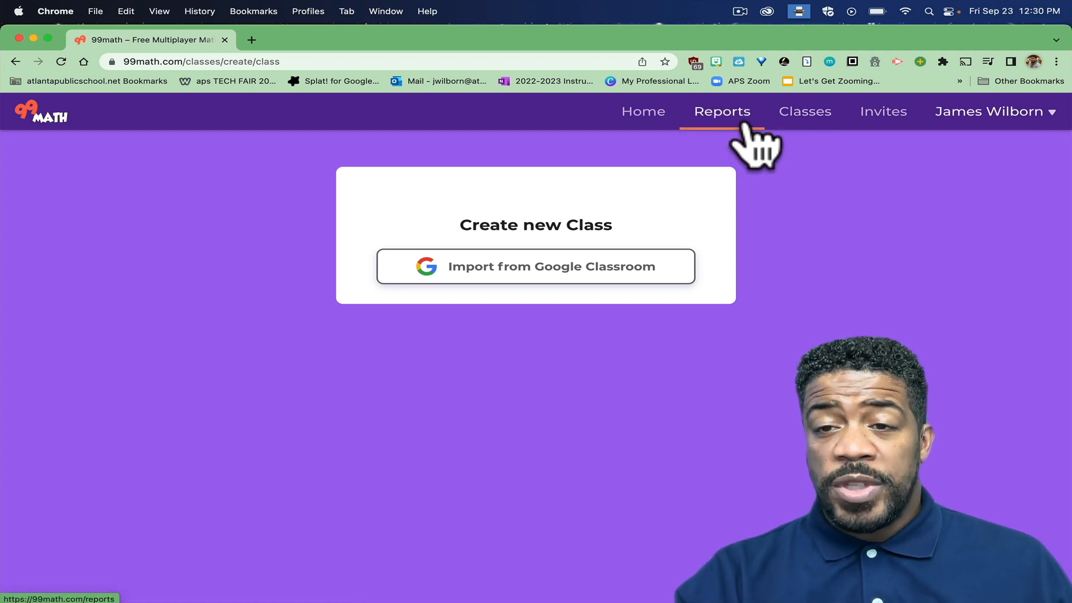
pyautogui.click(721, 111)
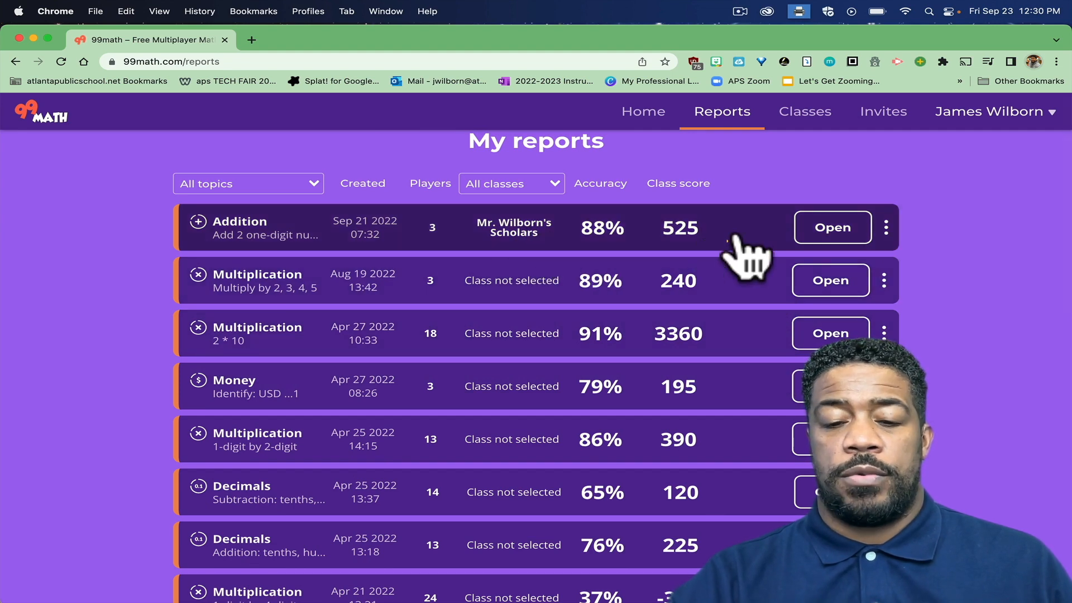
pyautogui.click(832, 227)
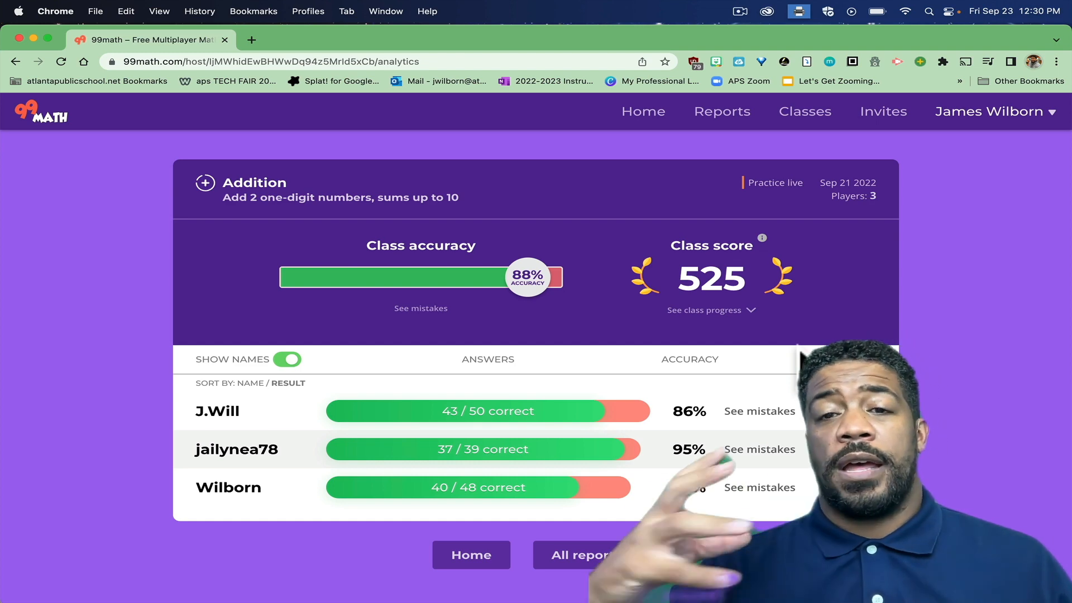
pyautogui.click(759, 411)
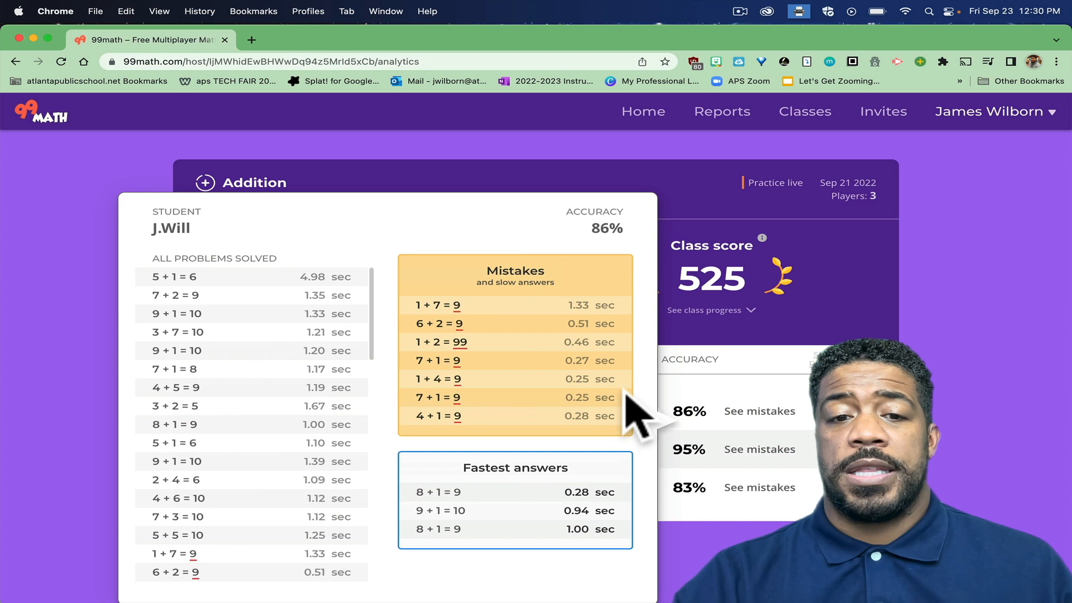
pyautogui.moveTo(585, 396)
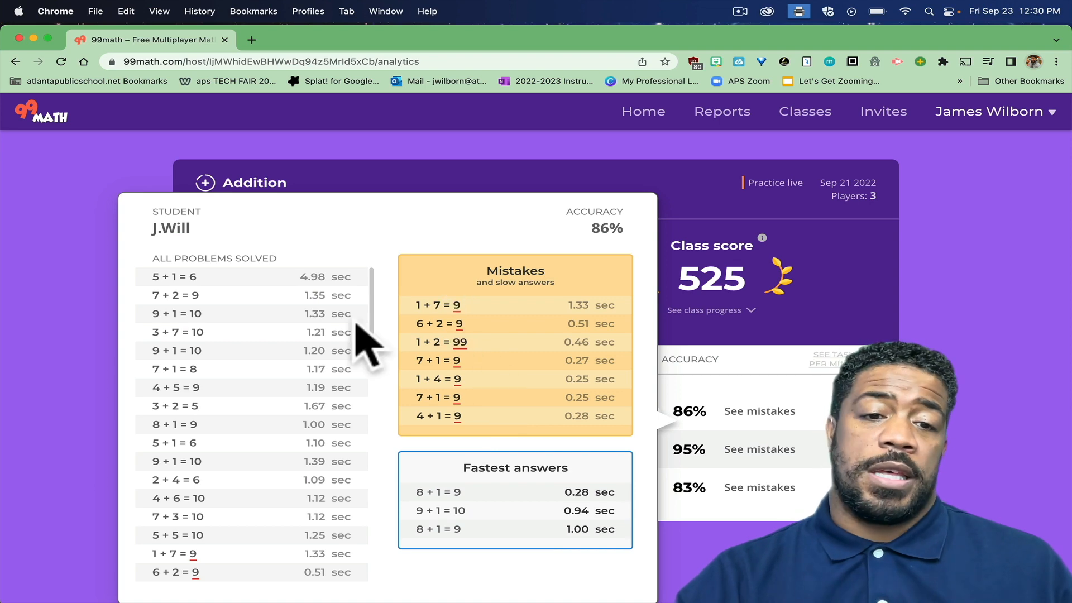
pyautogui.scroll(-3)
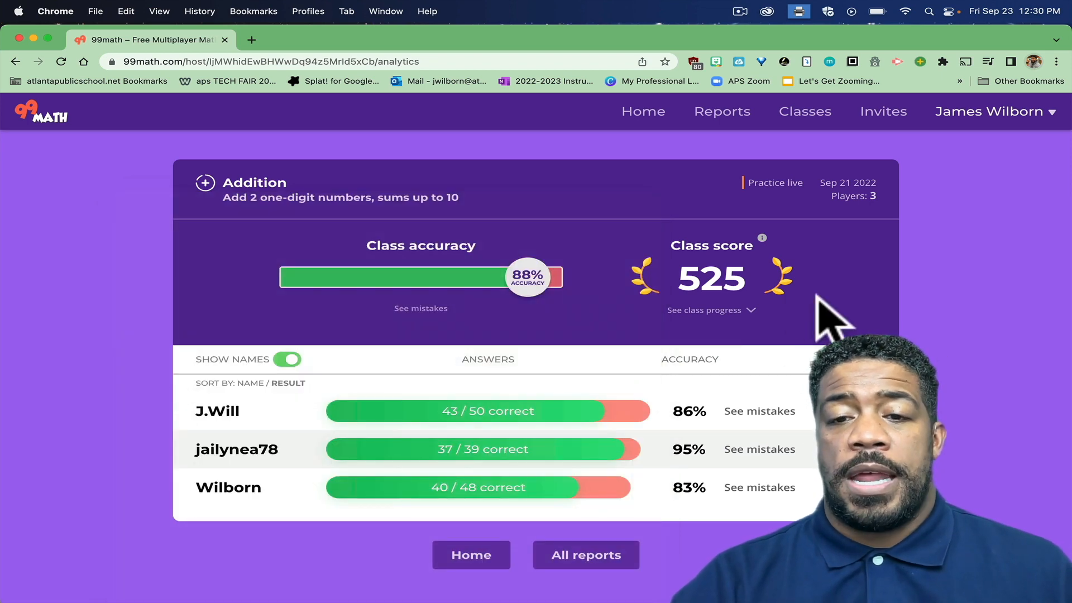
pyautogui.moveTo(537, 280)
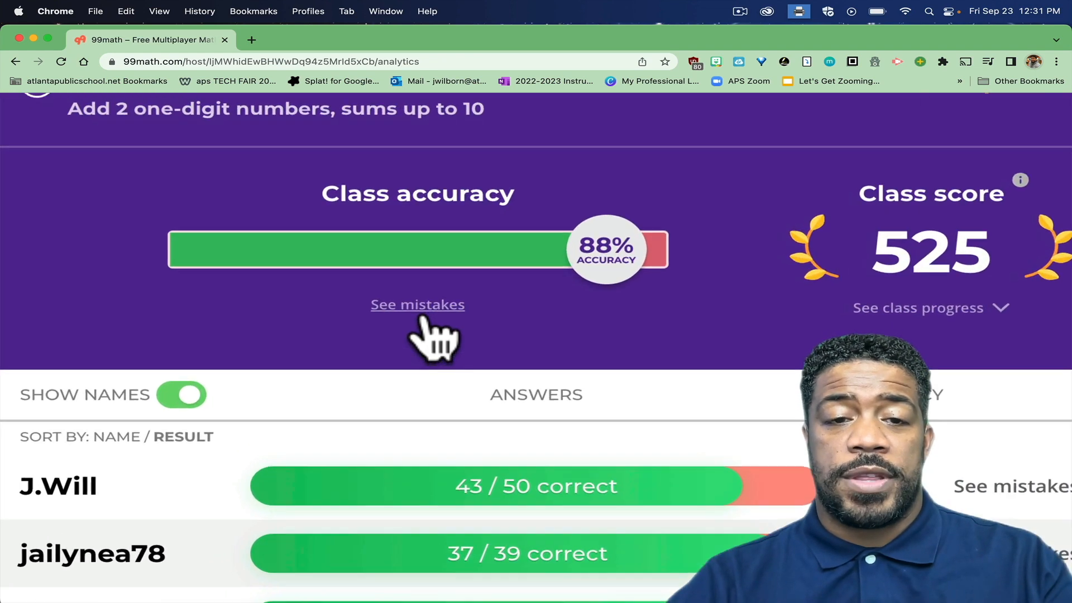
pyautogui.moveTo(418, 304)
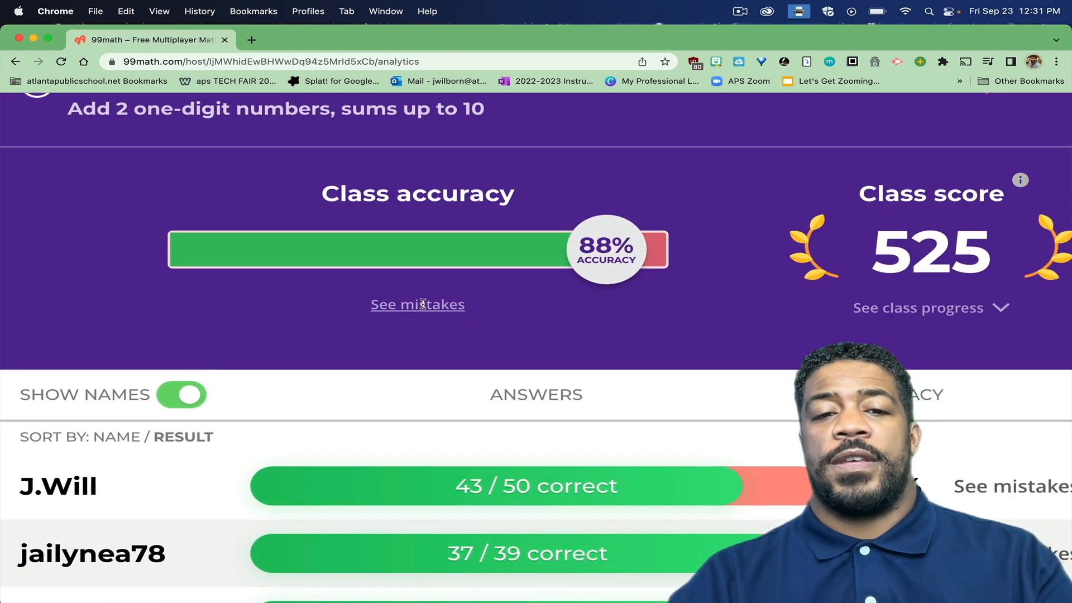
pyautogui.click(417, 304)
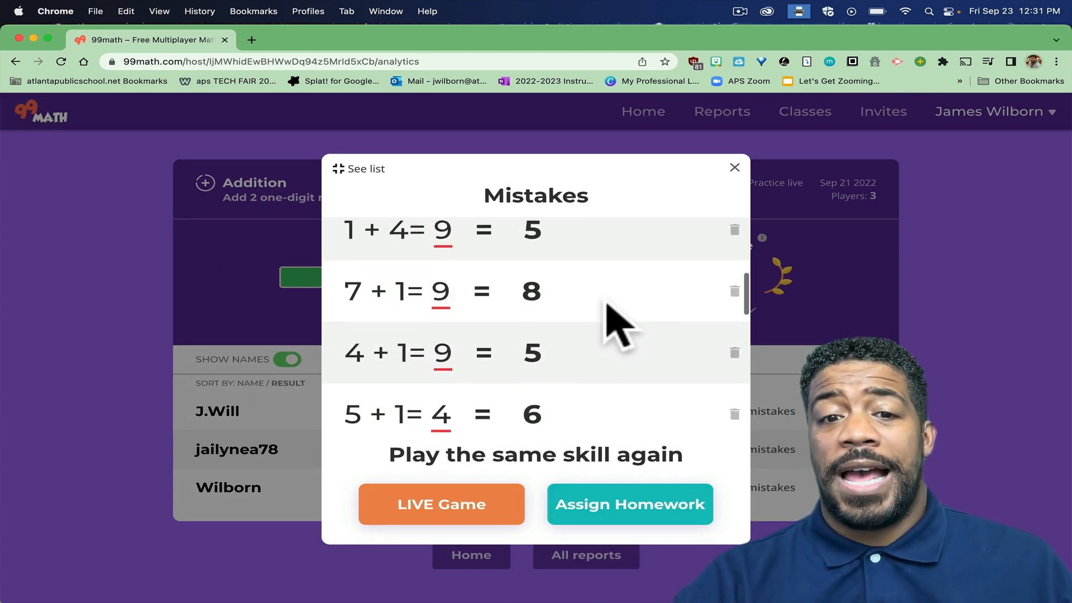
pyautogui.scroll(-3)
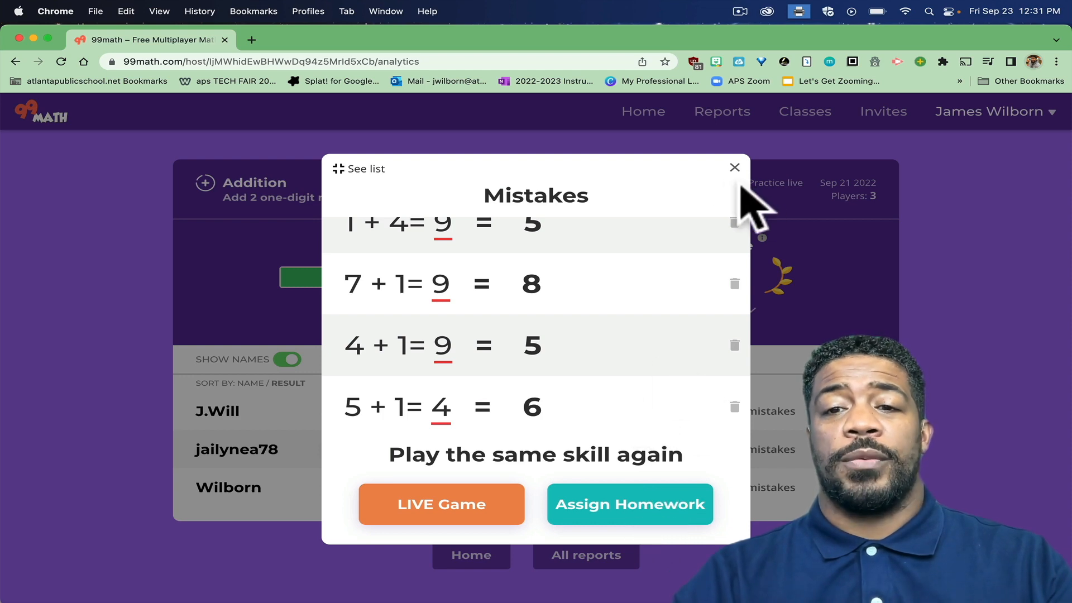
# Close the class mistakes popup and return to the home page.
pyautogui.click(734, 167)
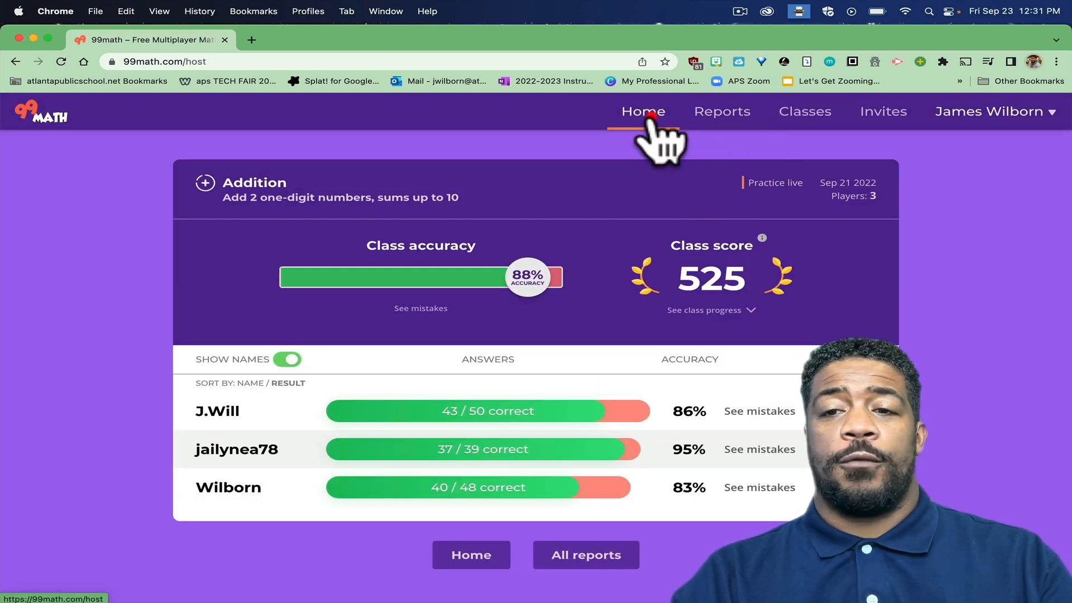
pyautogui.click(642, 112)
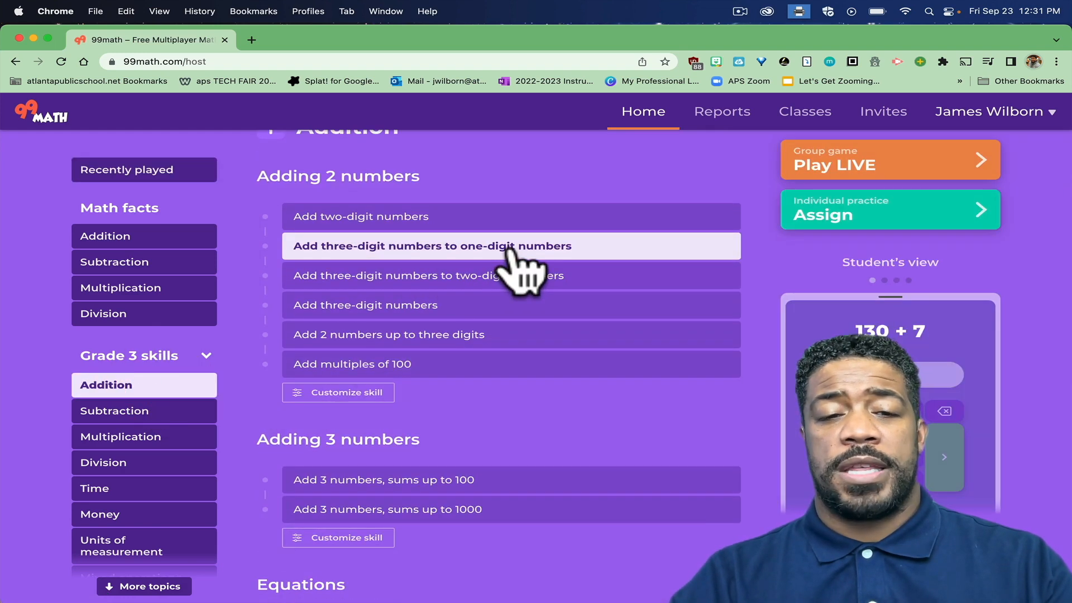
pyautogui.moveTo(578, 280)
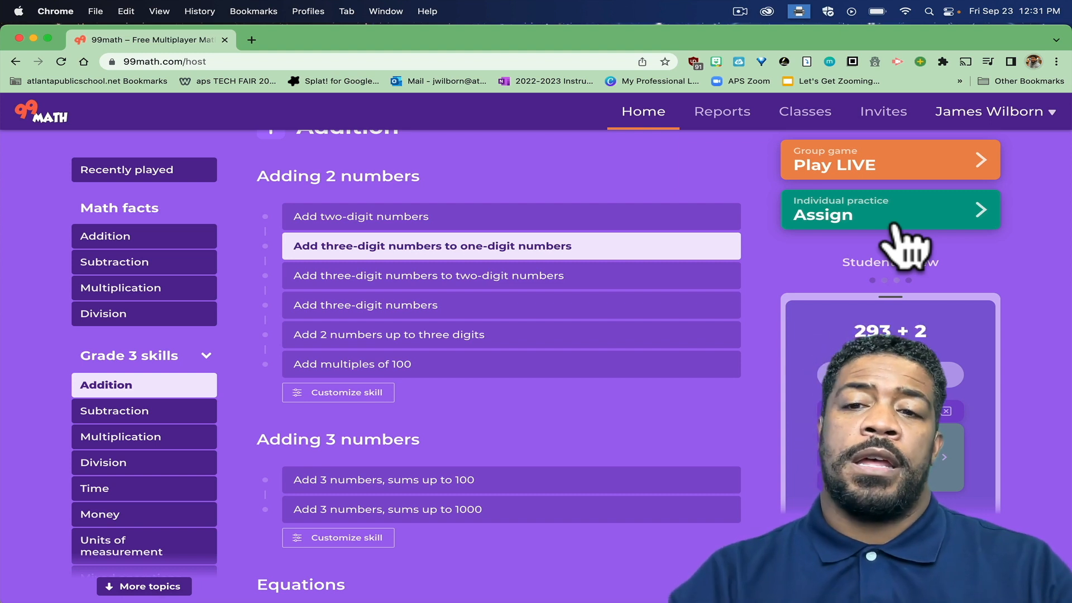
# Assign 15 'Add three-digit numbers to one-digit numbers' problems to Mr. Wilborn's Scholars, due 24 Sep 2022.
pyautogui.click(889, 209)
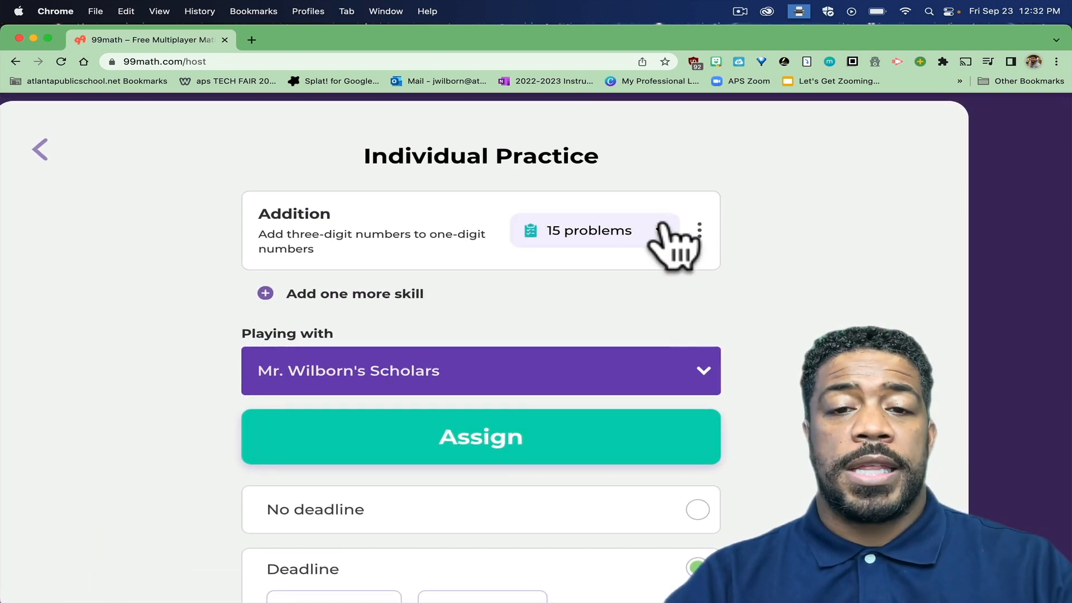
pyautogui.moveTo(403, 280)
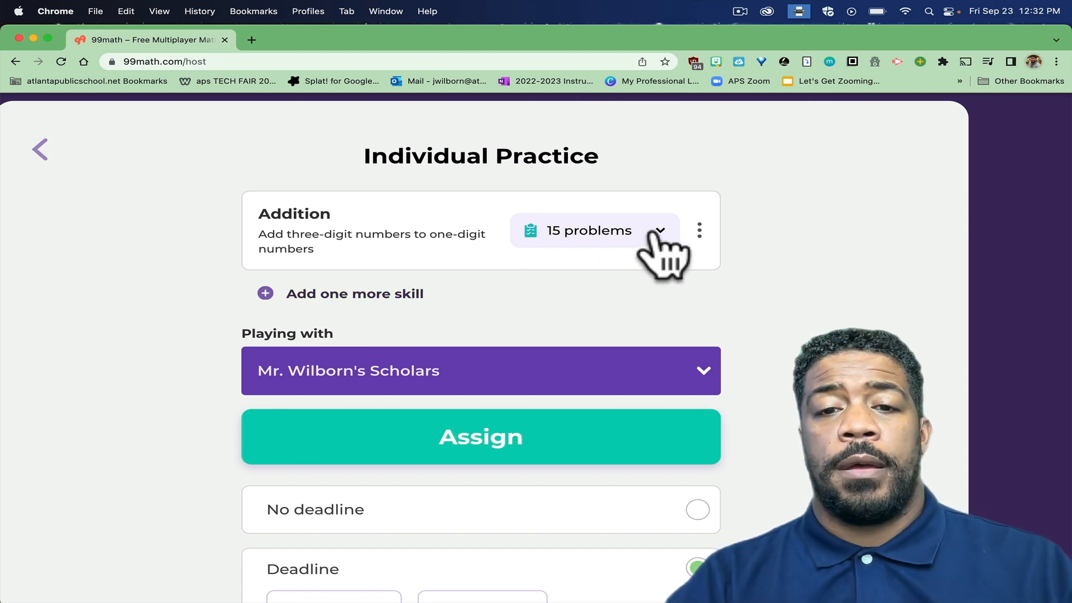
pyautogui.click(590, 231)
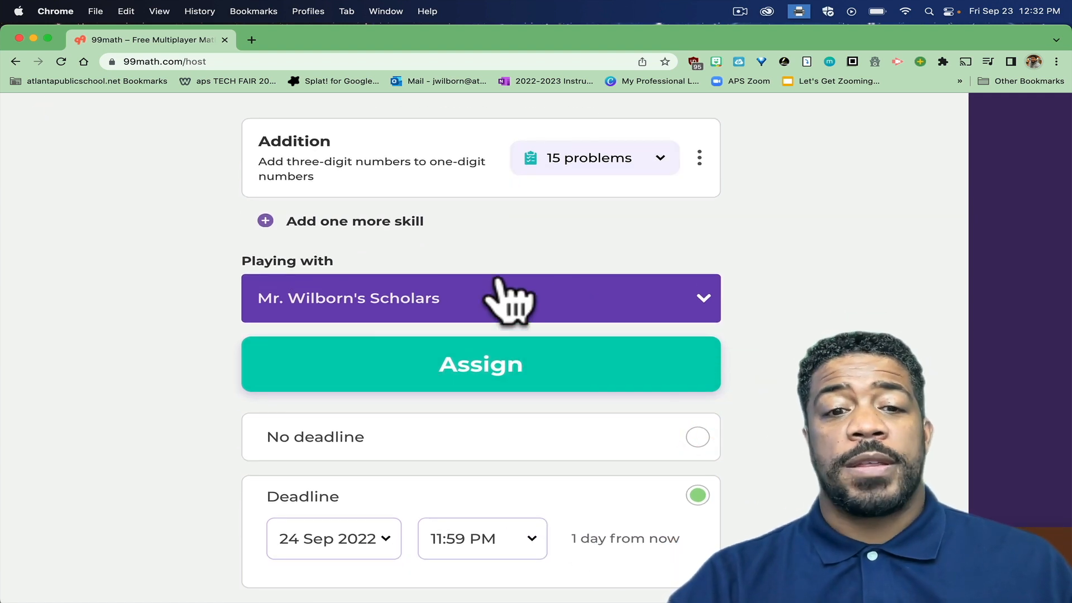
pyautogui.moveTo(690, 444)
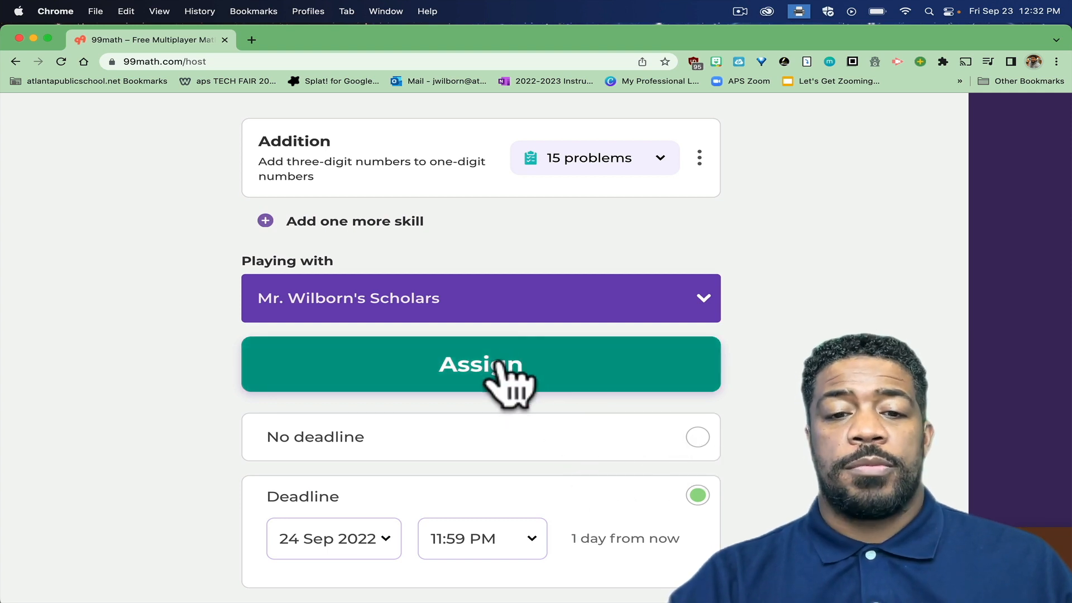
pyautogui.click(480, 364)
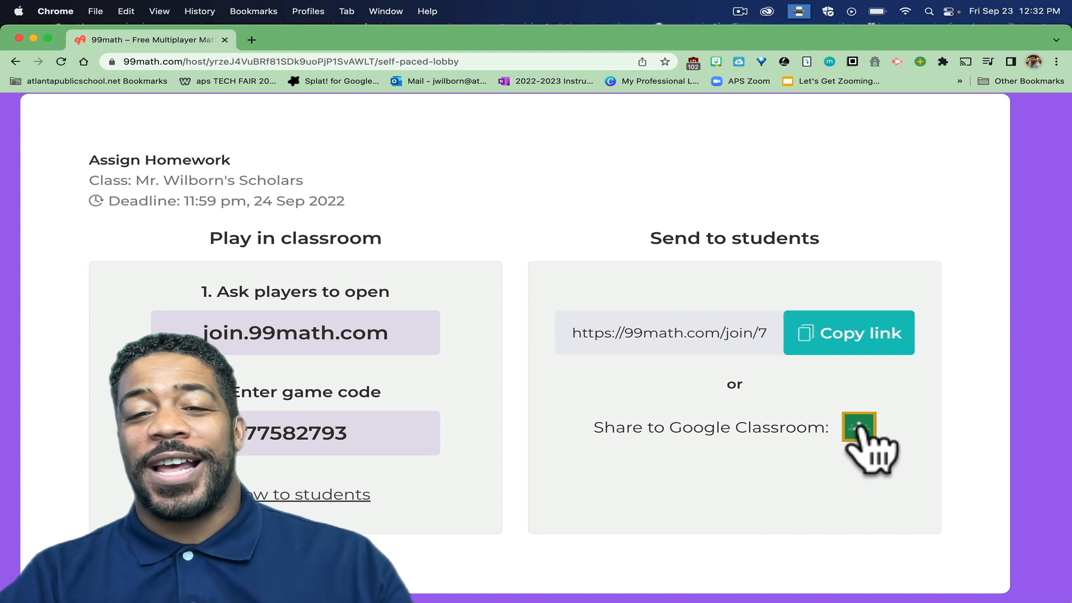
# Share the assignment to Google Classroom and choose the class, titled 99math.
pyautogui.click(859, 426)
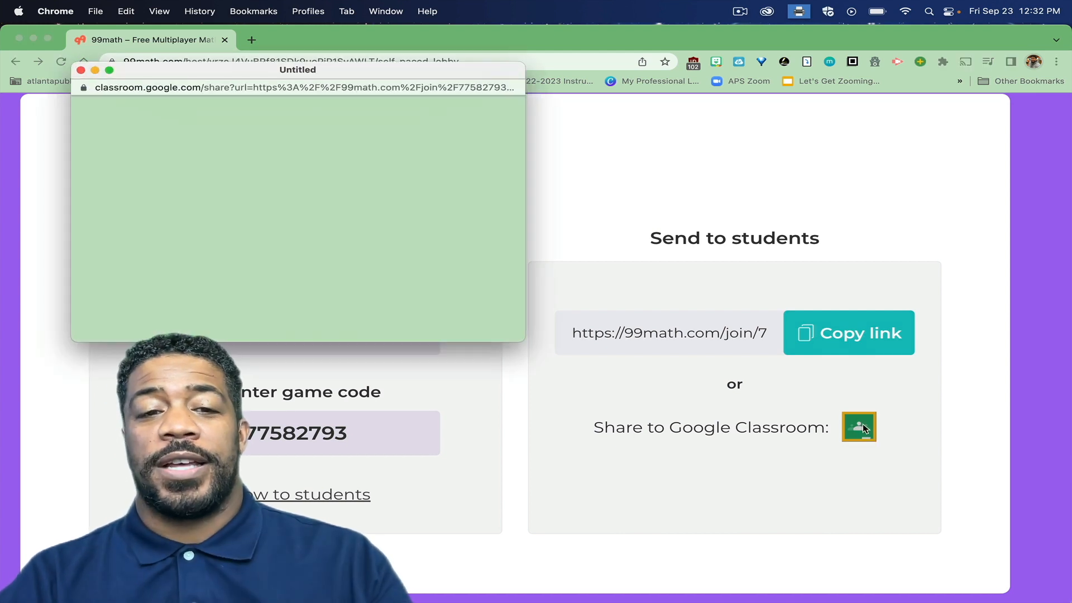
pyautogui.click(859, 428)
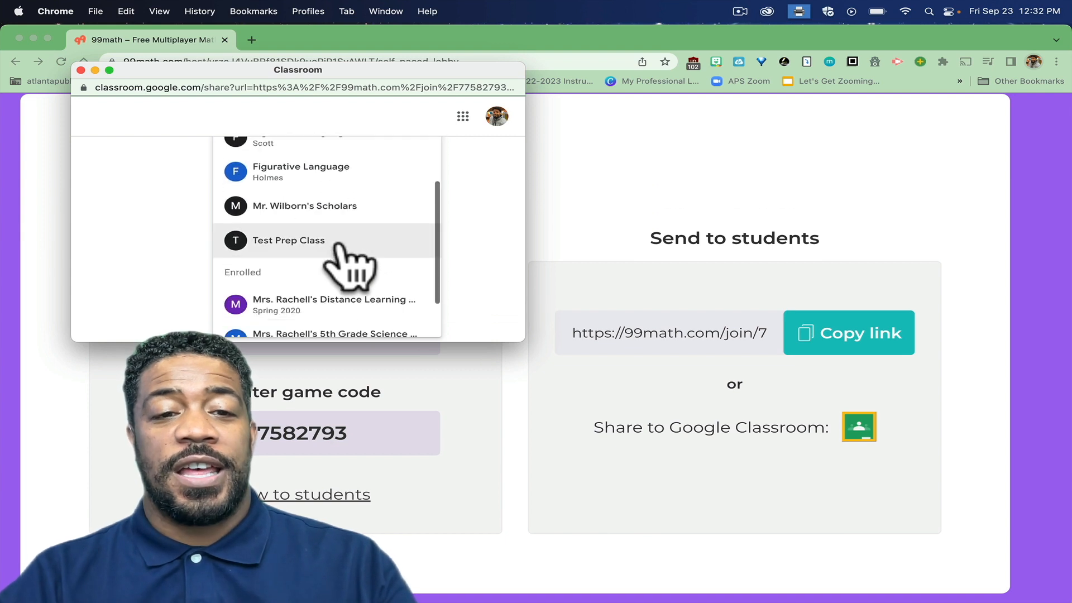
pyautogui.click(305, 206)
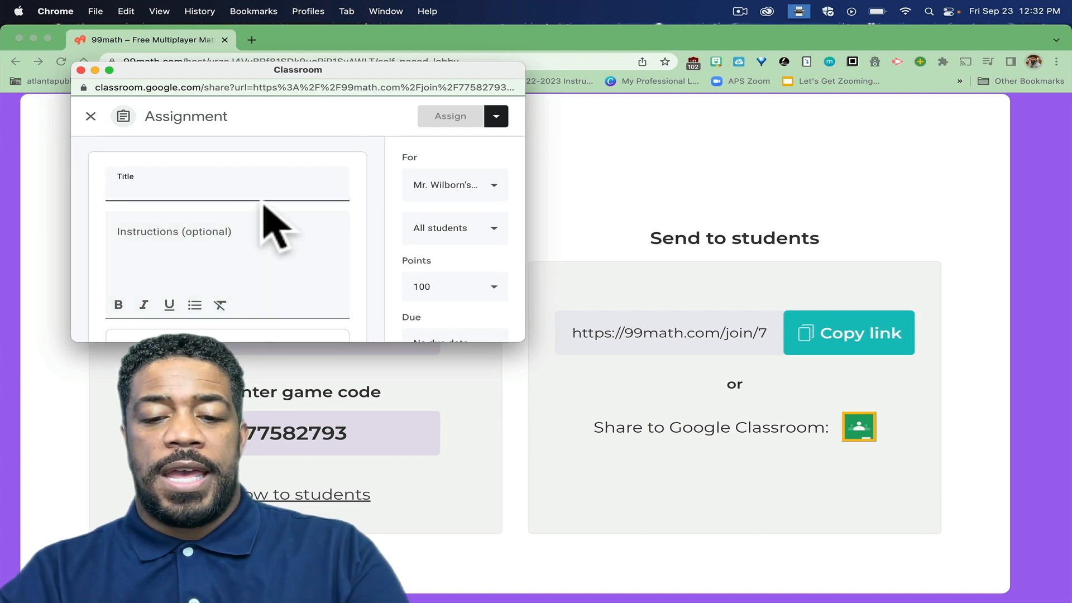
pyautogui.write('99math')
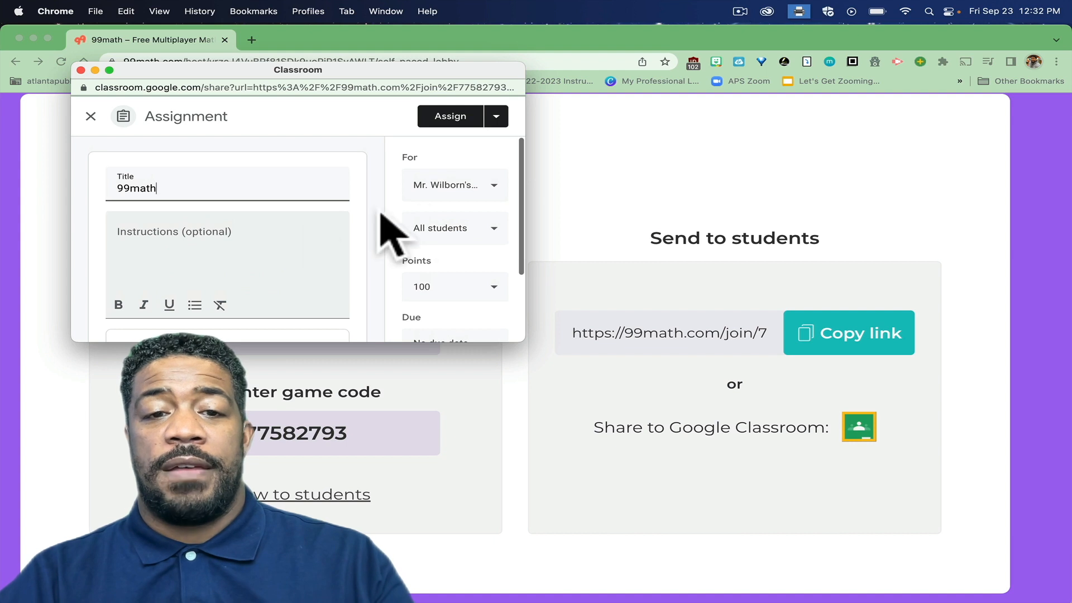
# Restrict the Classroom assignment to a single student and close the sharing window.
pyautogui.click(454, 228)
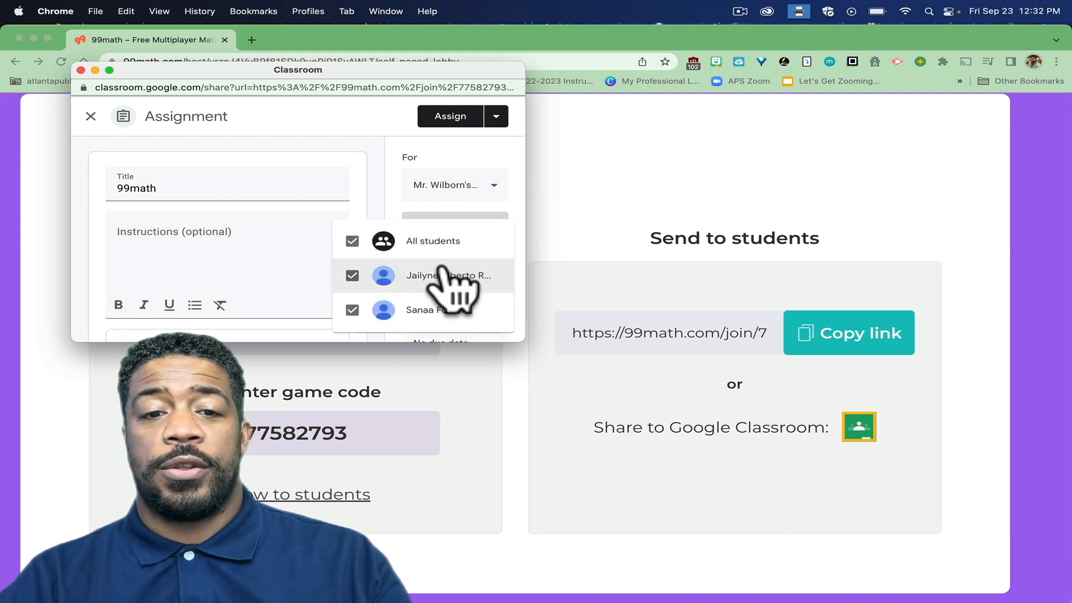
pyautogui.click(454, 228)
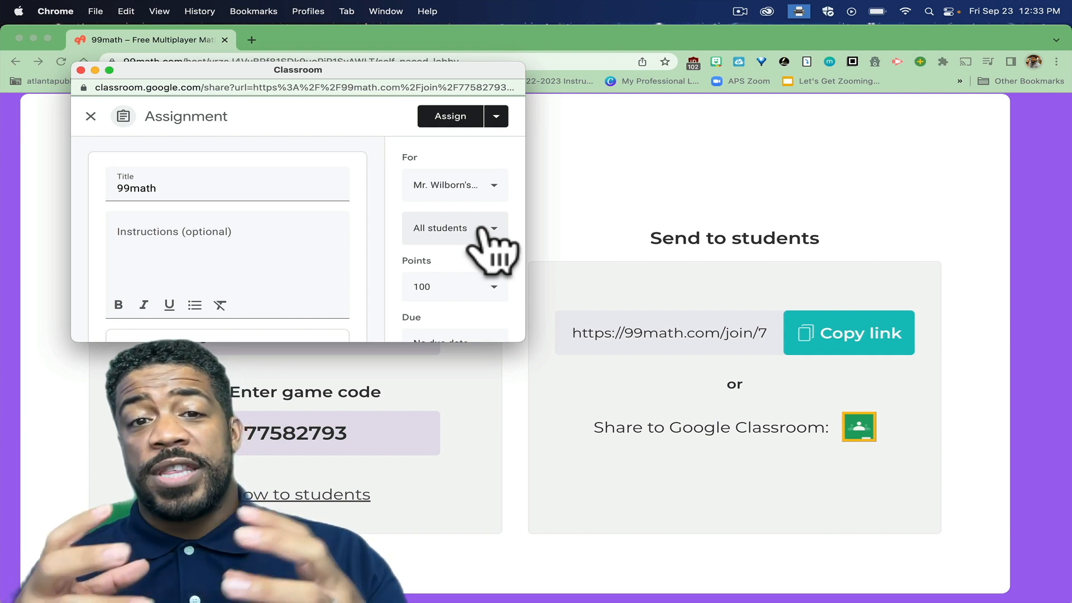
pyautogui.moveTo(625, 267)
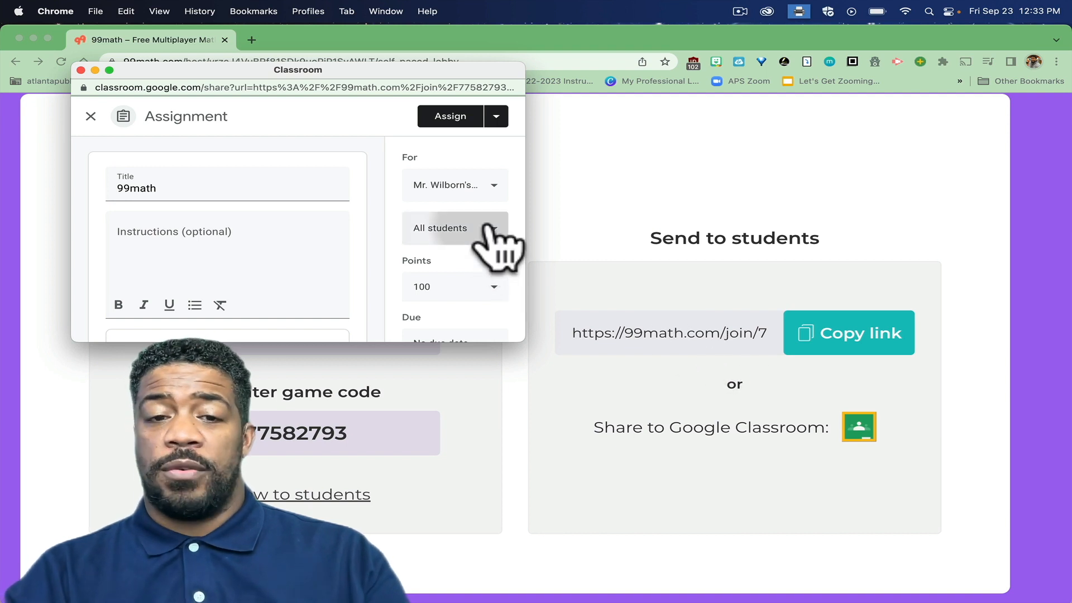
pyautogui.click(453, 228)
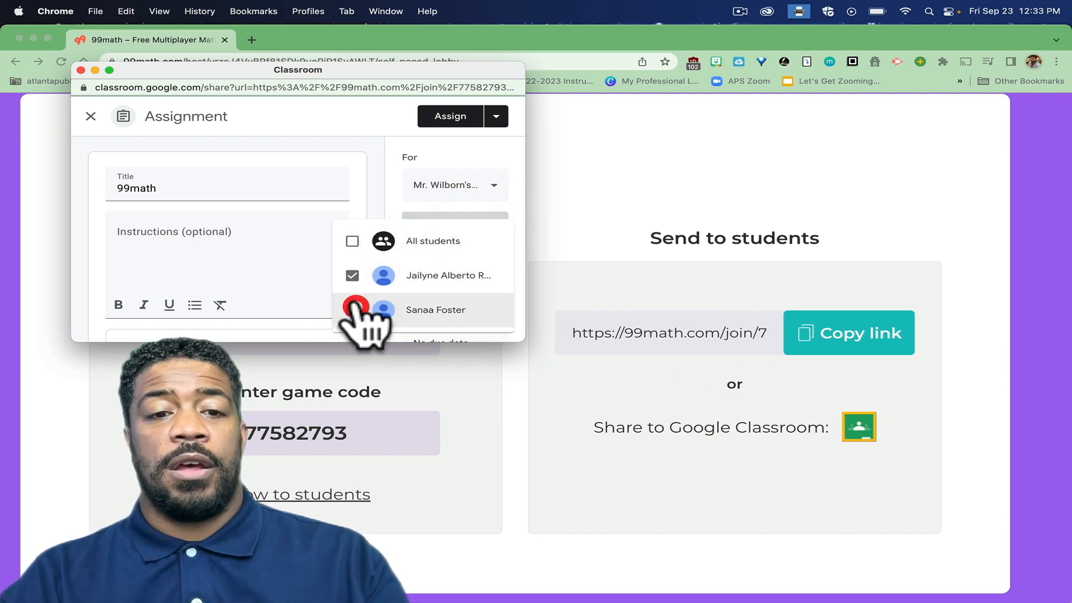
pyautogui.click(353, 310)
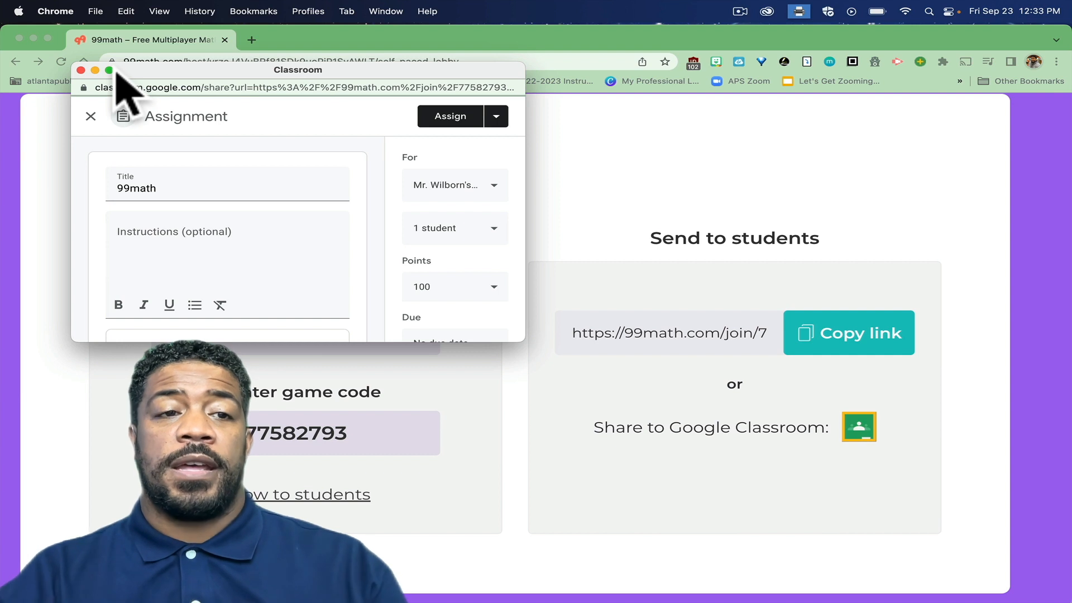
pyautogui.click(91, 116)
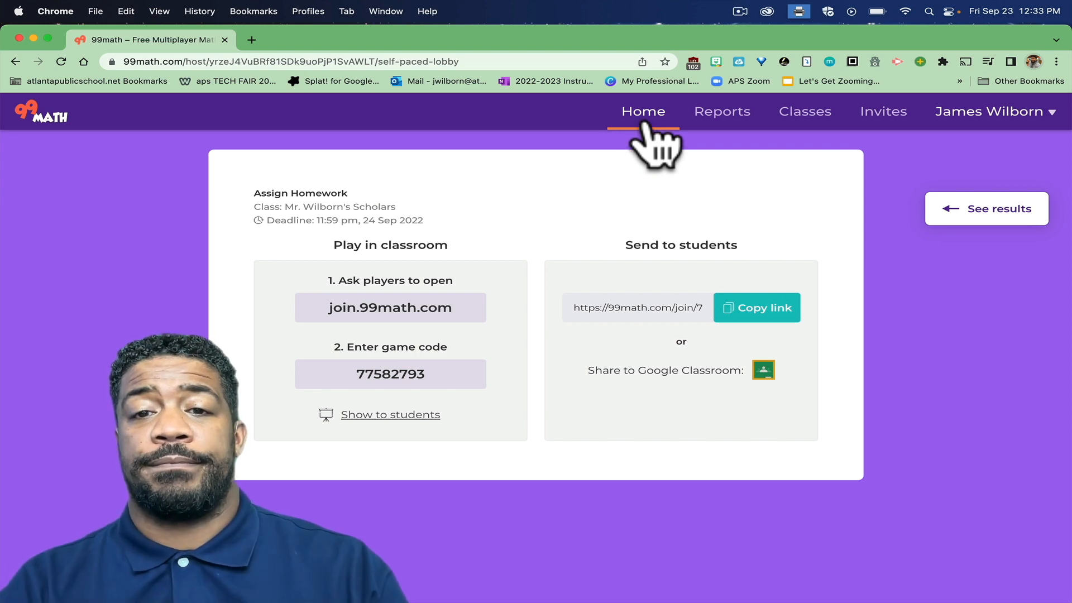
# Return to the 99math teacher home page.
pyautogui.click(642, 110)
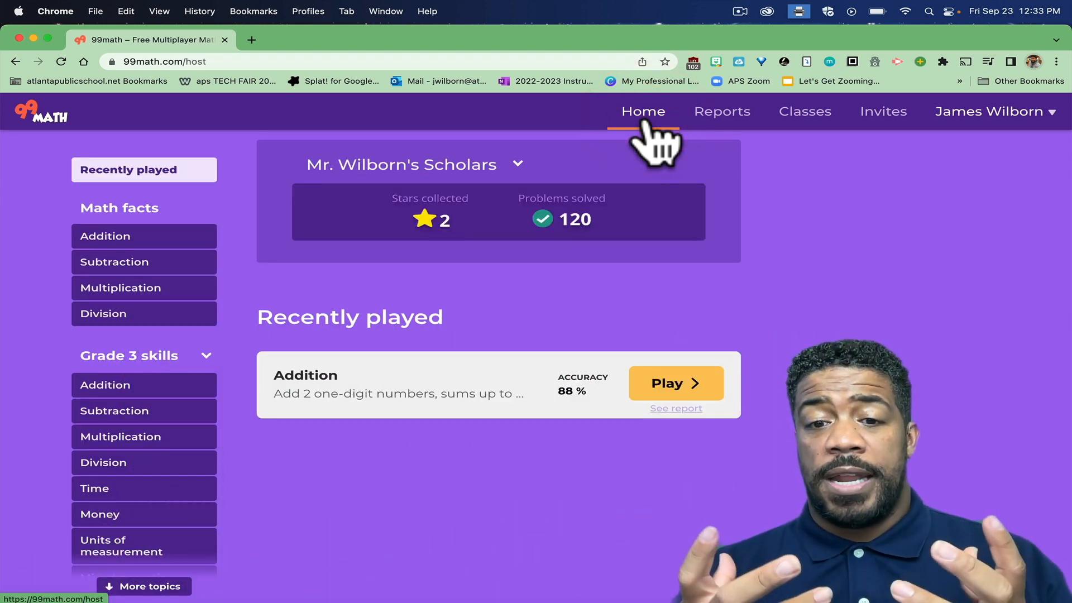
pyautogui.moveTo(622, 144)
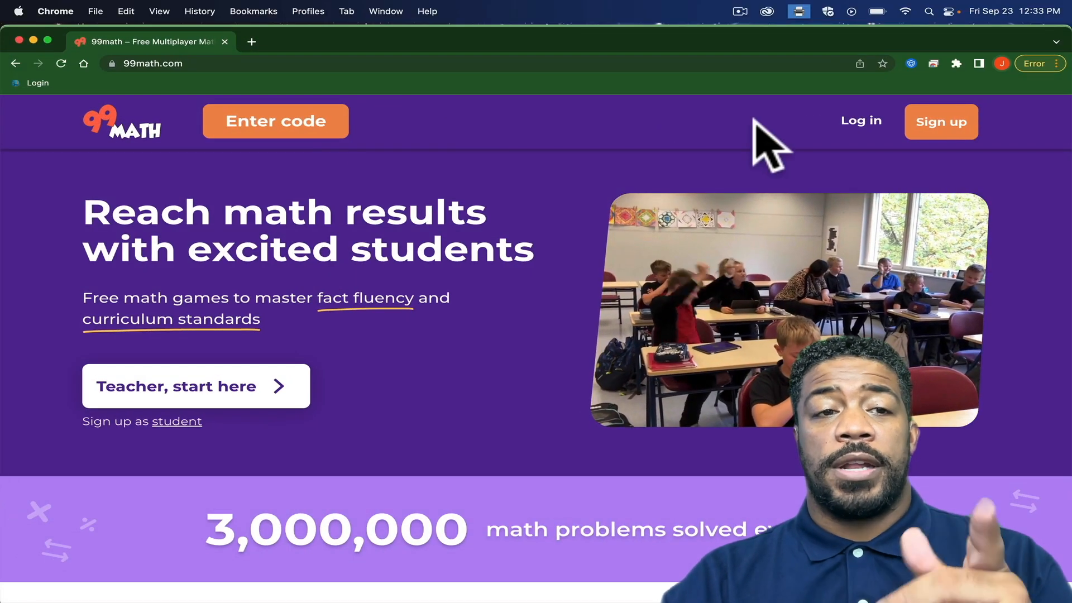
pyautogui.click(861, 121)
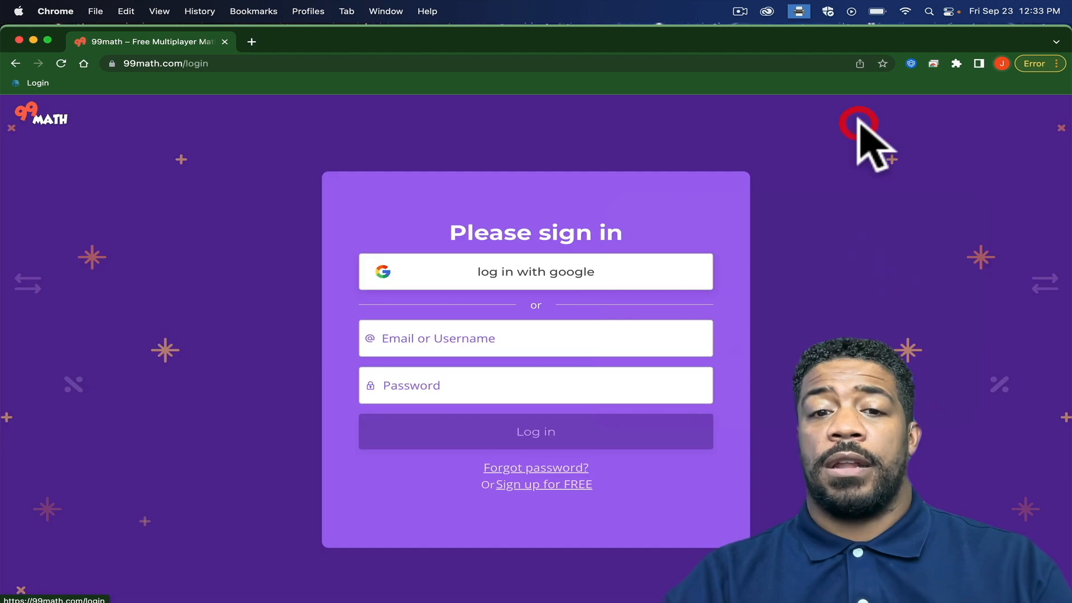
pyautogui.click(536, 271)
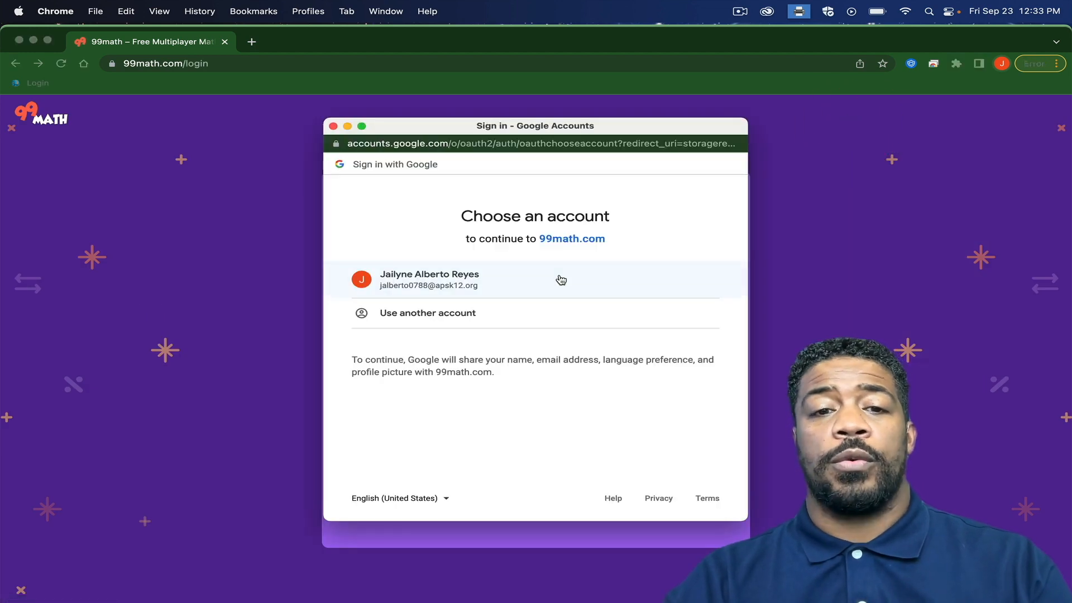
pyautogui.click(429, 279)
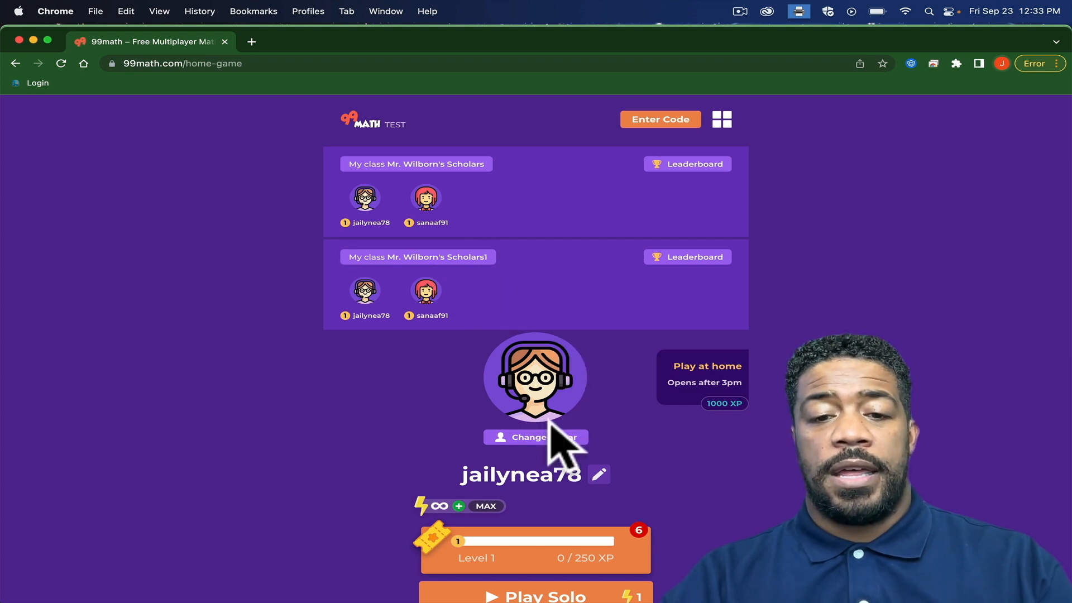
pyautogui.click(536, 438)
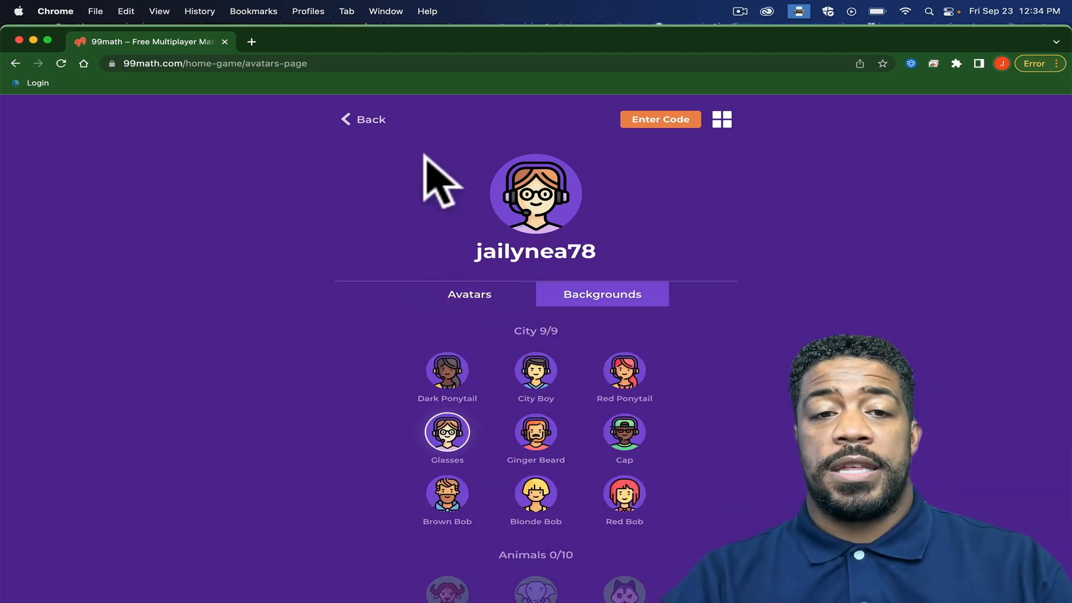
pyautogui.click(363, 119)
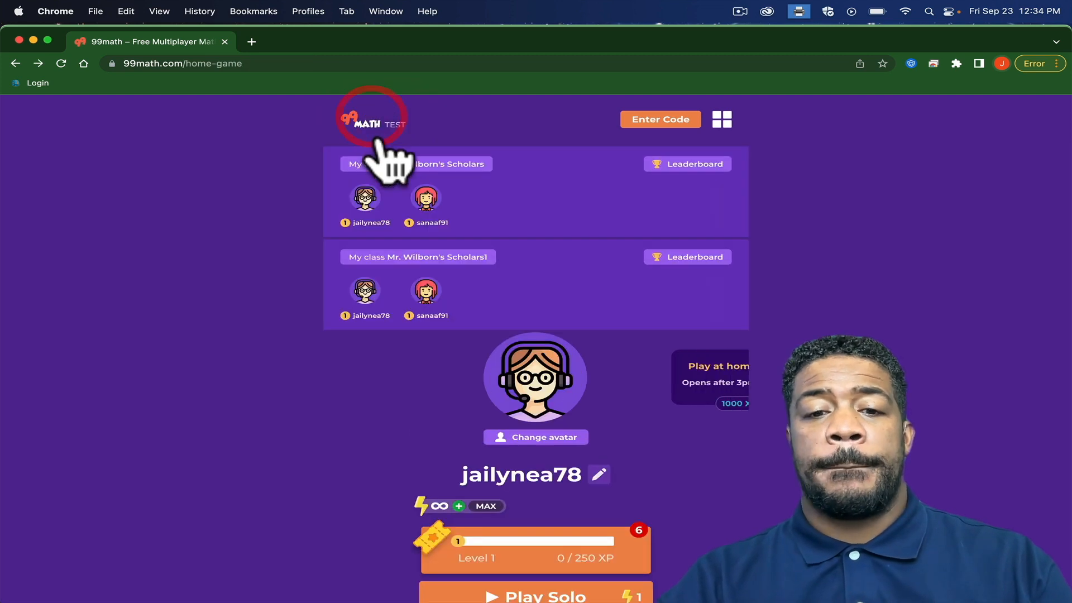
pyautogui.scroll(-3)
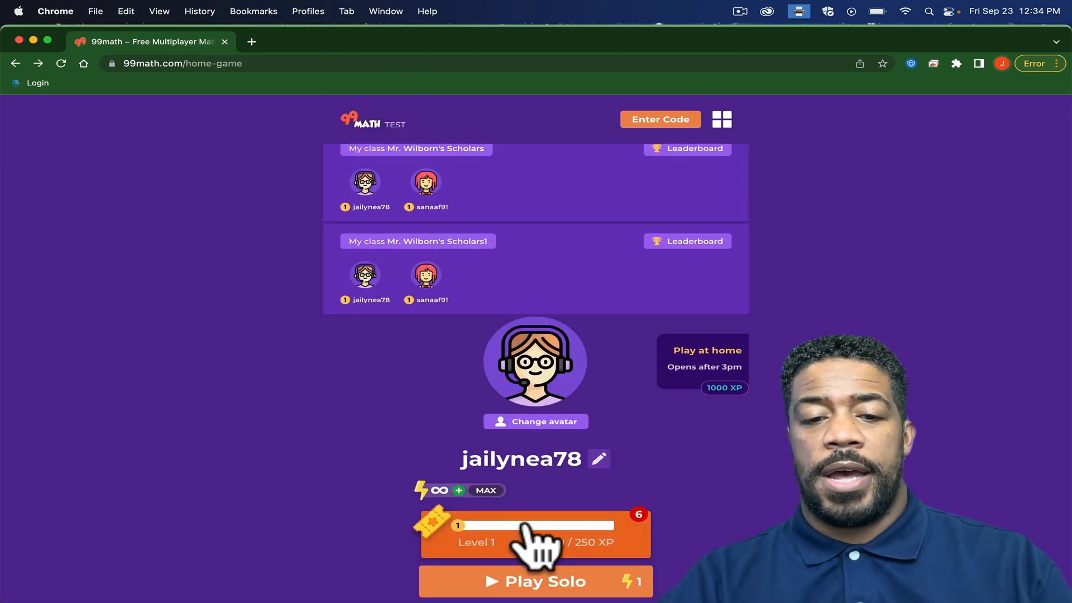
pyautogui.scroll(-3)
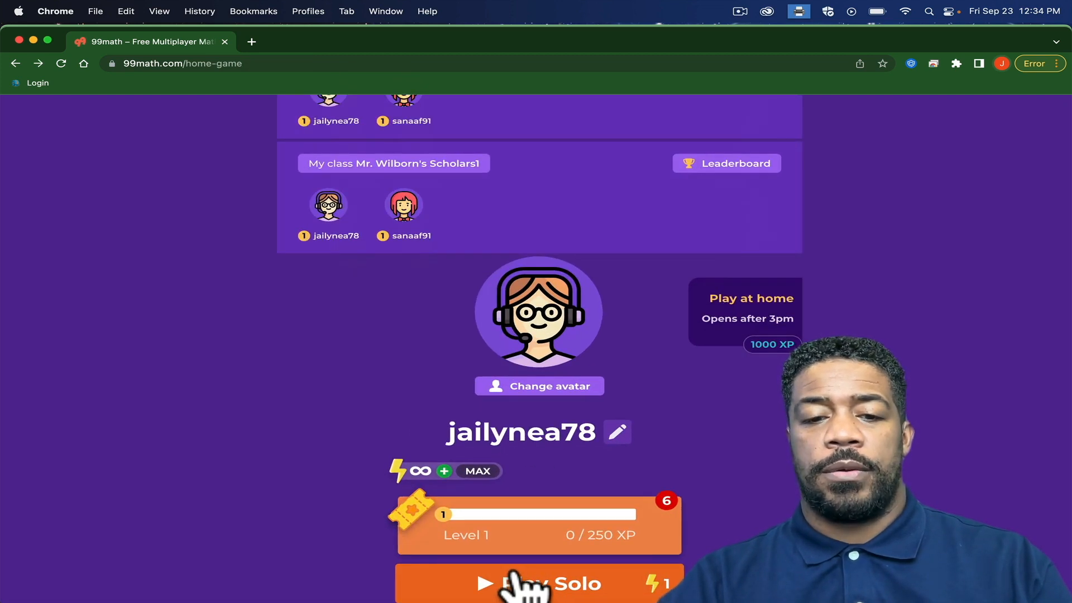
# Start a Play Solo game on Grade 3 Addition 'Add two-digit numbers'.
pyautogui.click(539, 583)
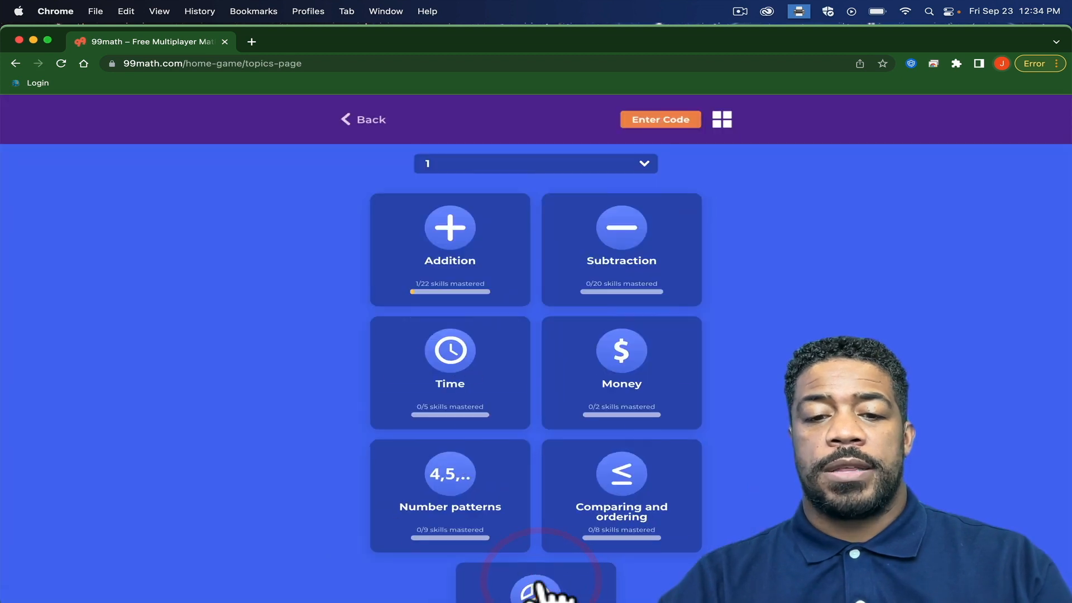
pyautogui.moveTo(571, 188)
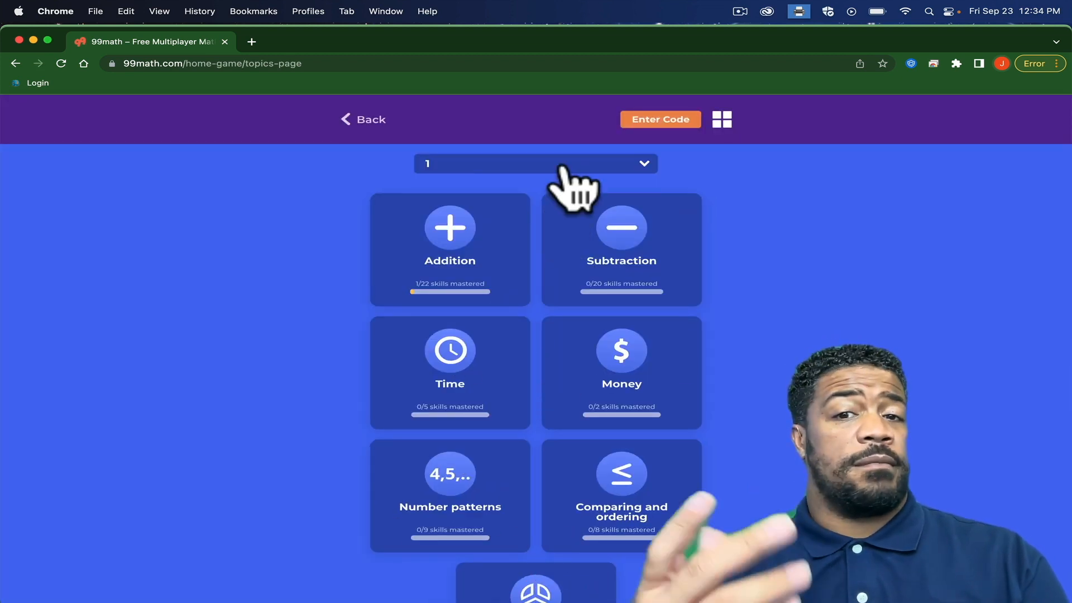
pyautogui.click(535, 164)
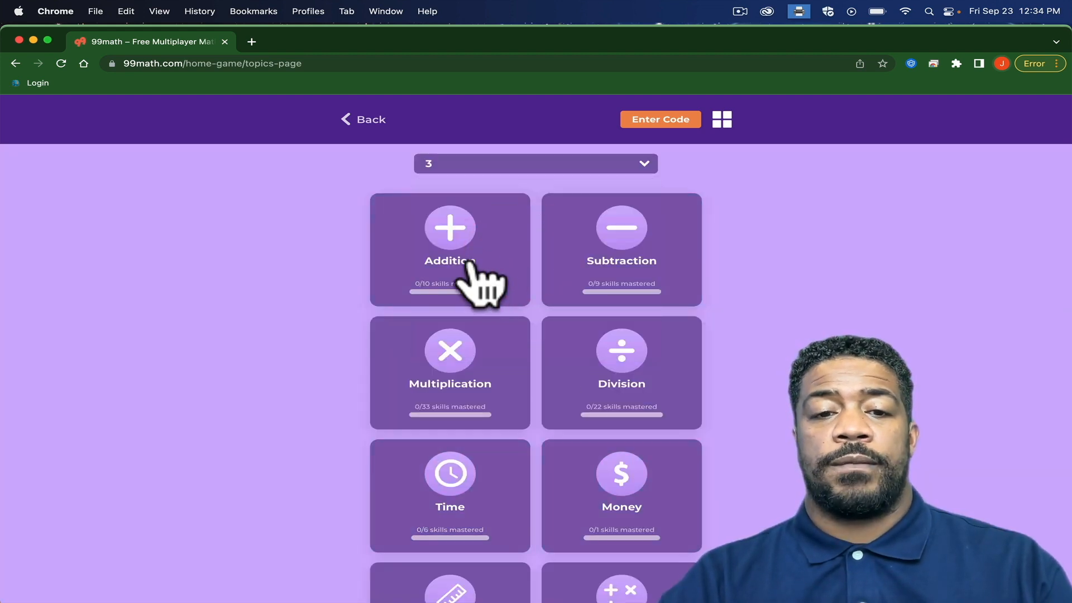
pyautogui.scroll(-3)
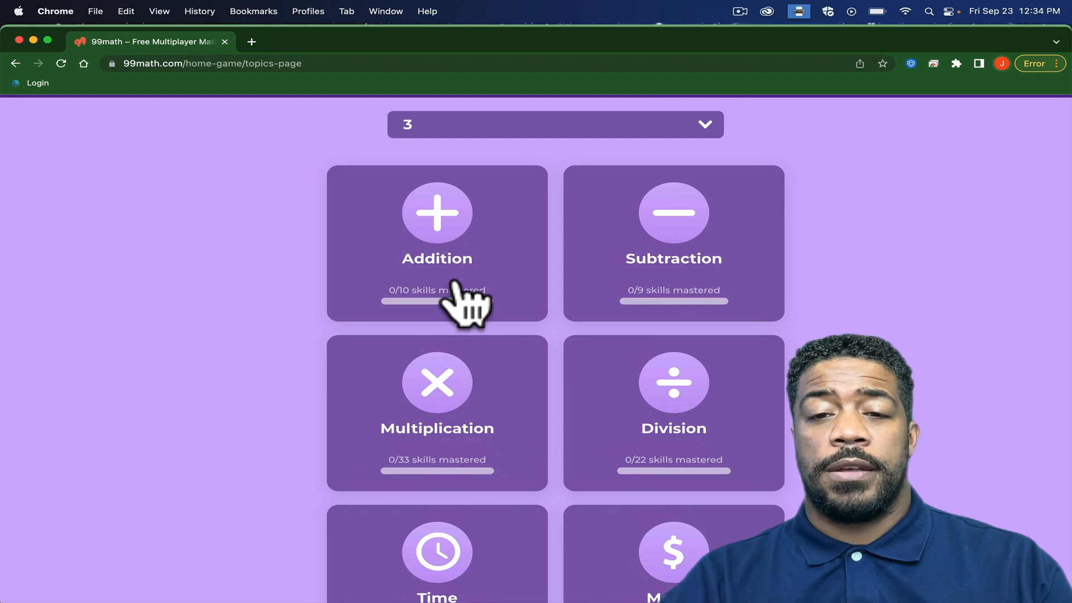
pyautogui.click(437, 243)
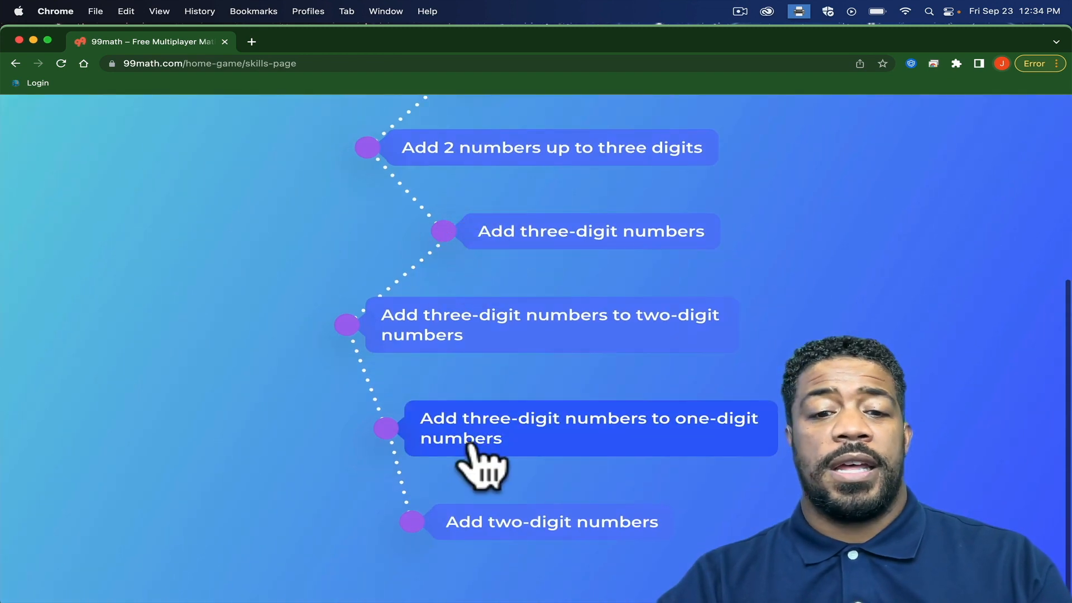
pyautogui.moveTo(560, 263)
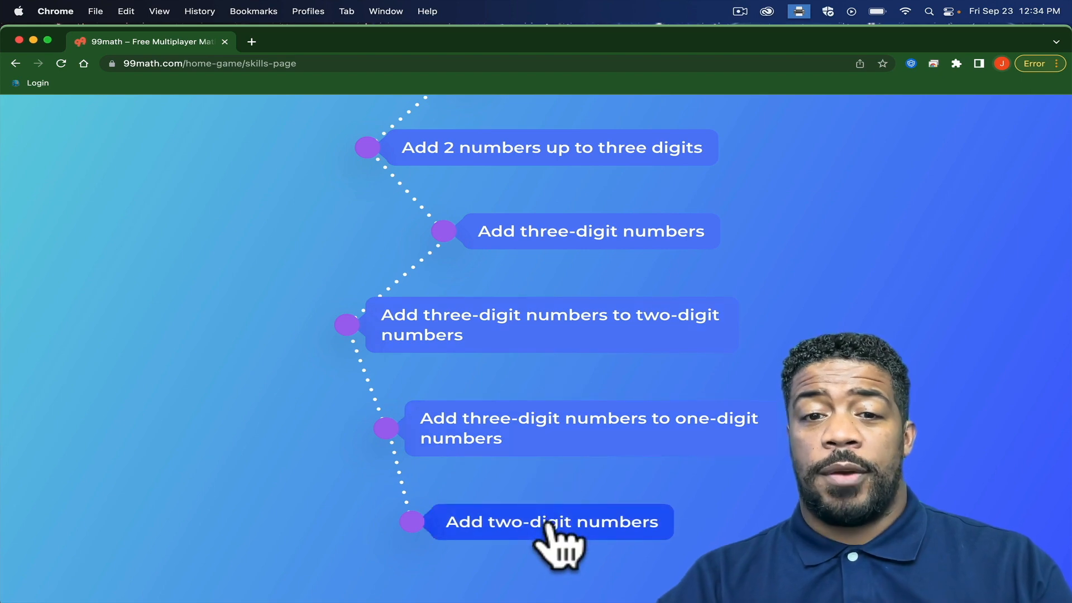
pyautogui.click(551, 522)
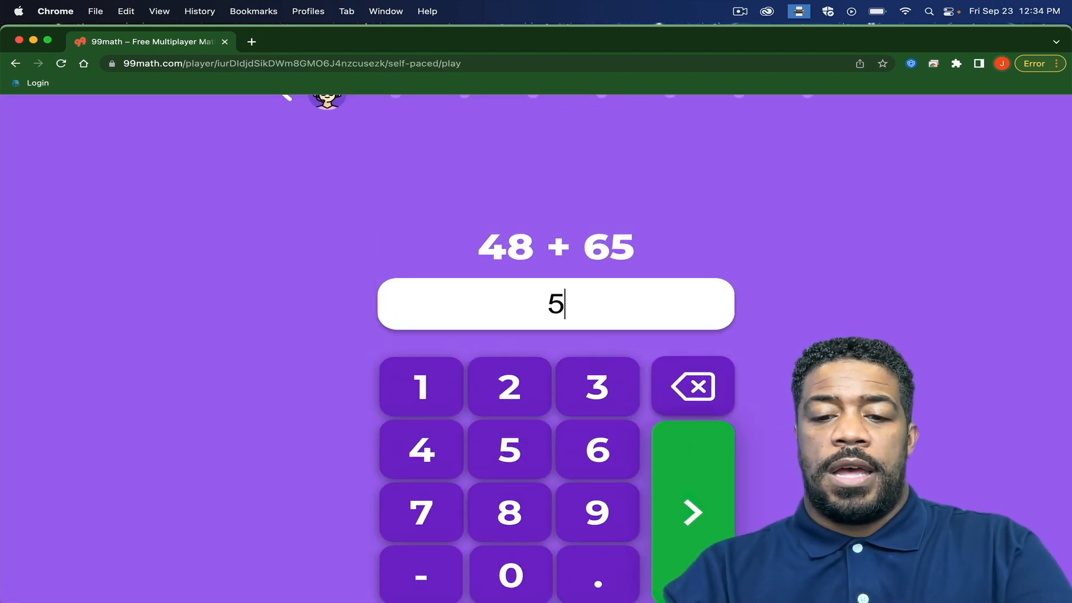
# Answer the solo problems, review the 14% accuracy results, and return to the skills map.
pyautogui.click(691, 512)
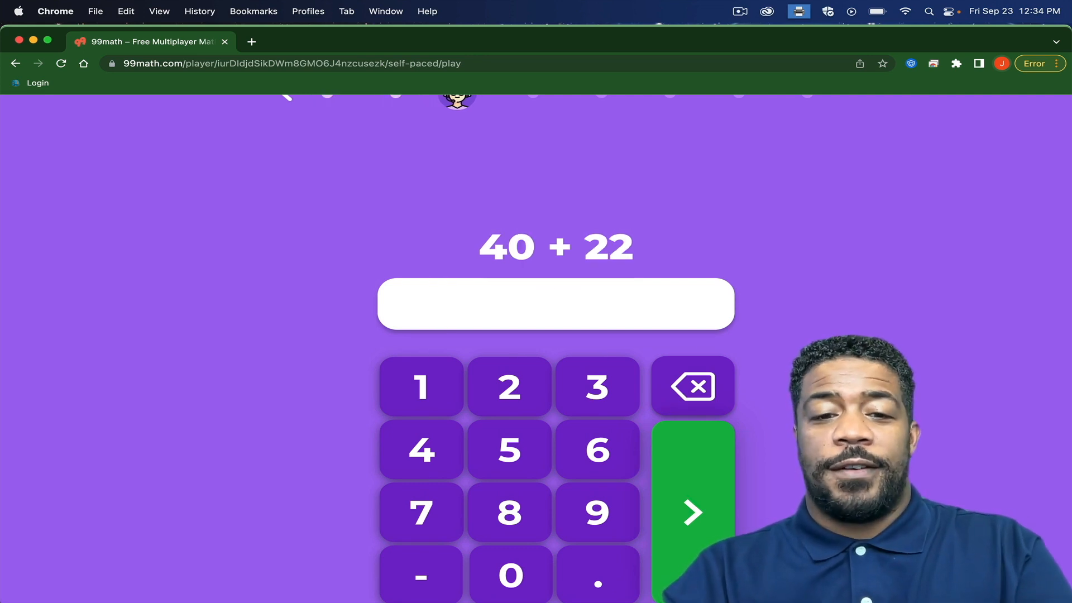
pyautogui.click(597, 449)
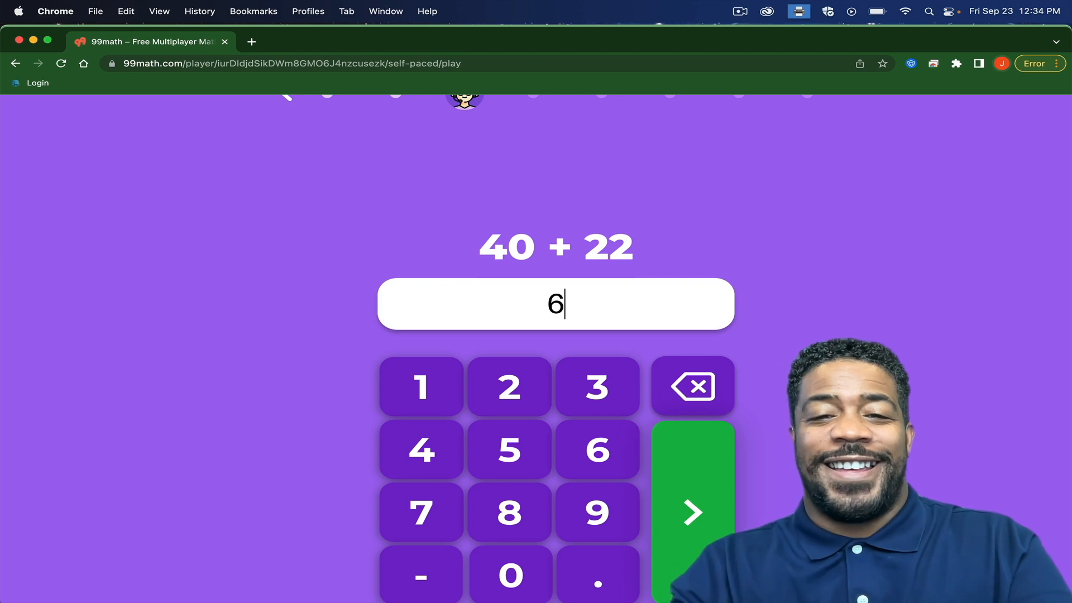
pyautogui.click(692, 512)
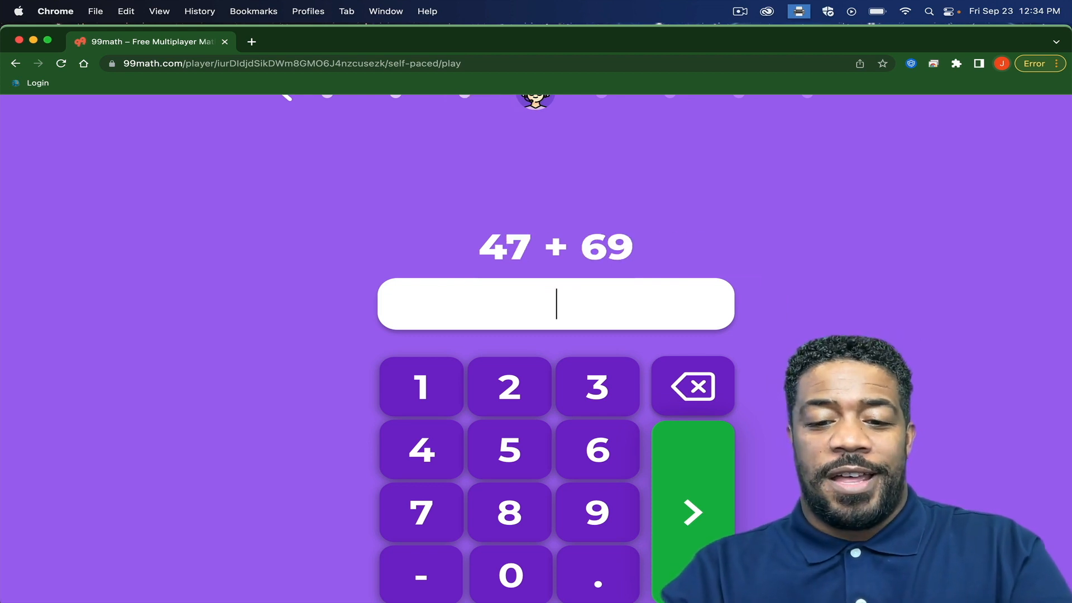
pyautogui.write('56')
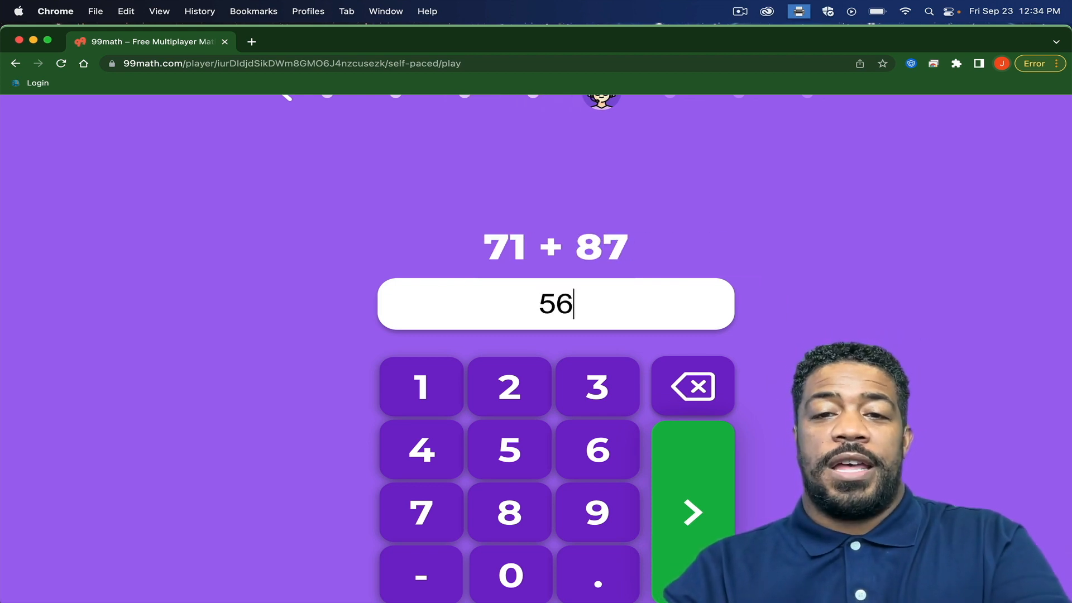
pyautogui.click(691, 512)
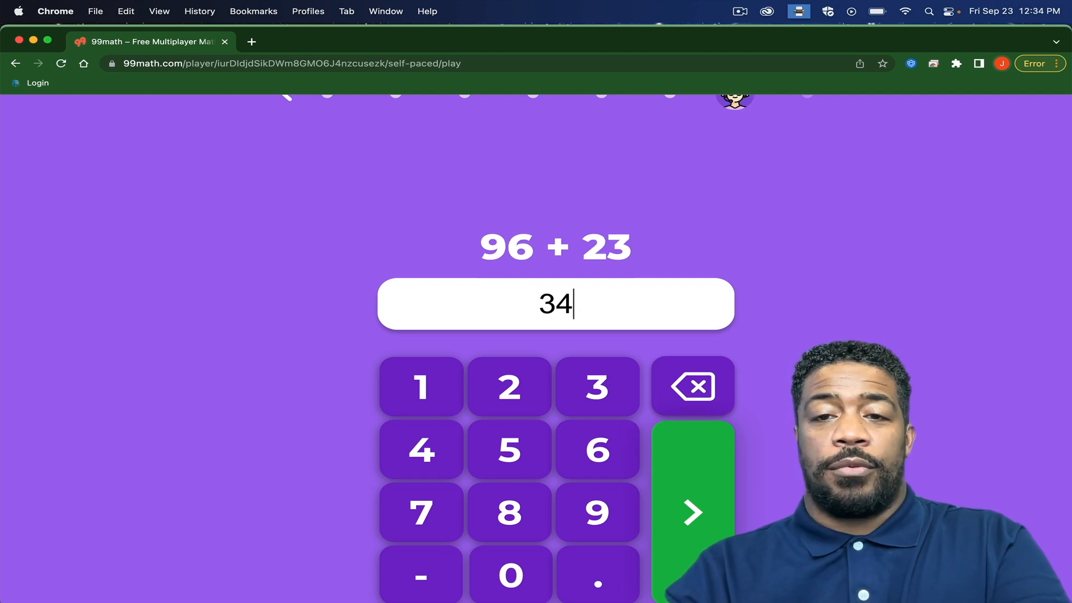
pyautogui.click(691, 512)
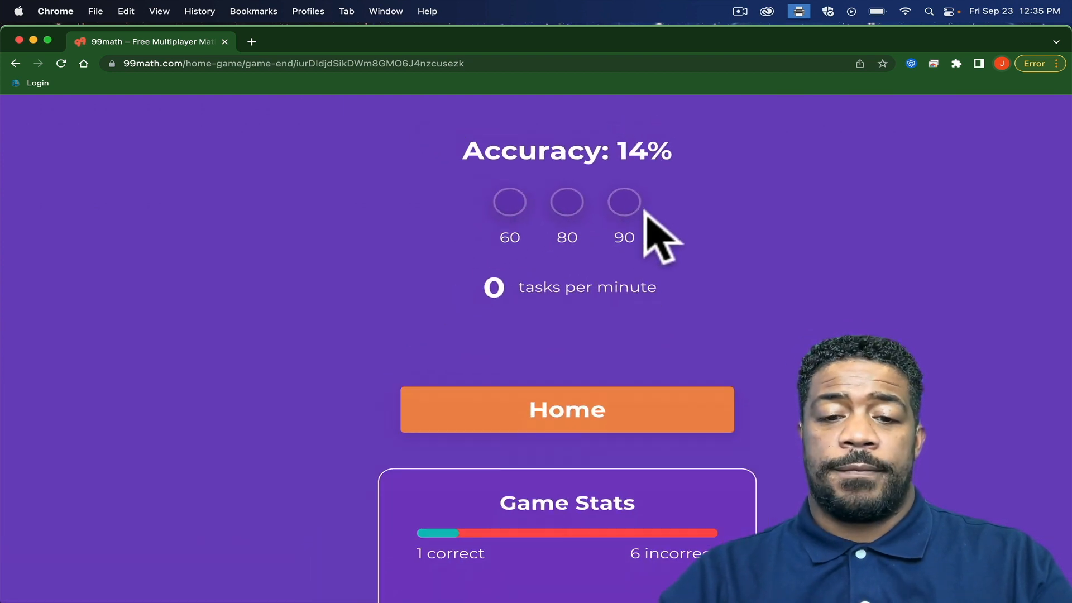
pyautogui.scroll(-3)
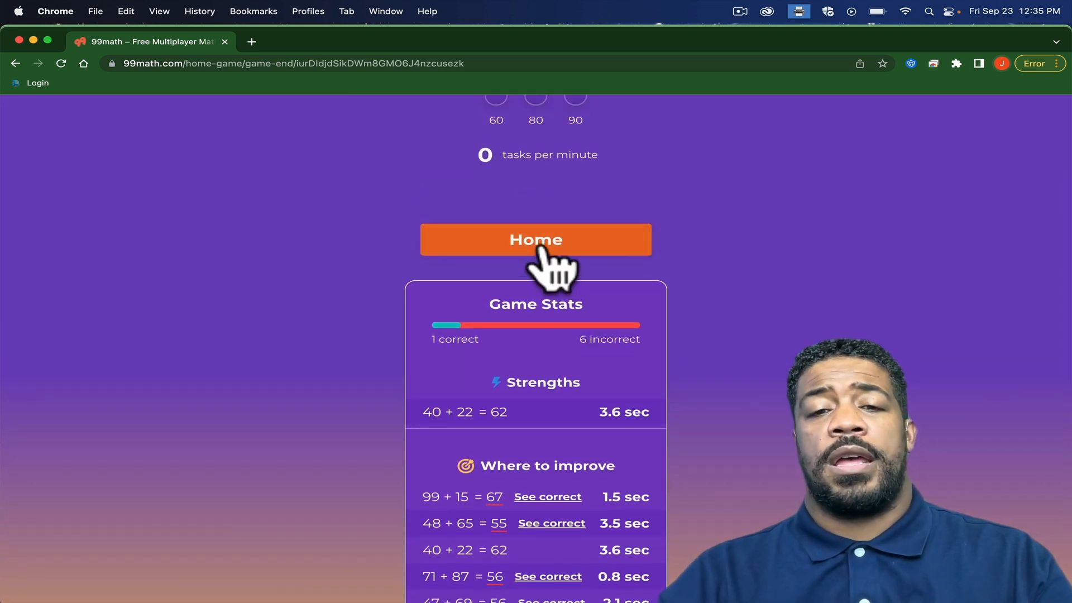
pyautogui.click(535, 240)
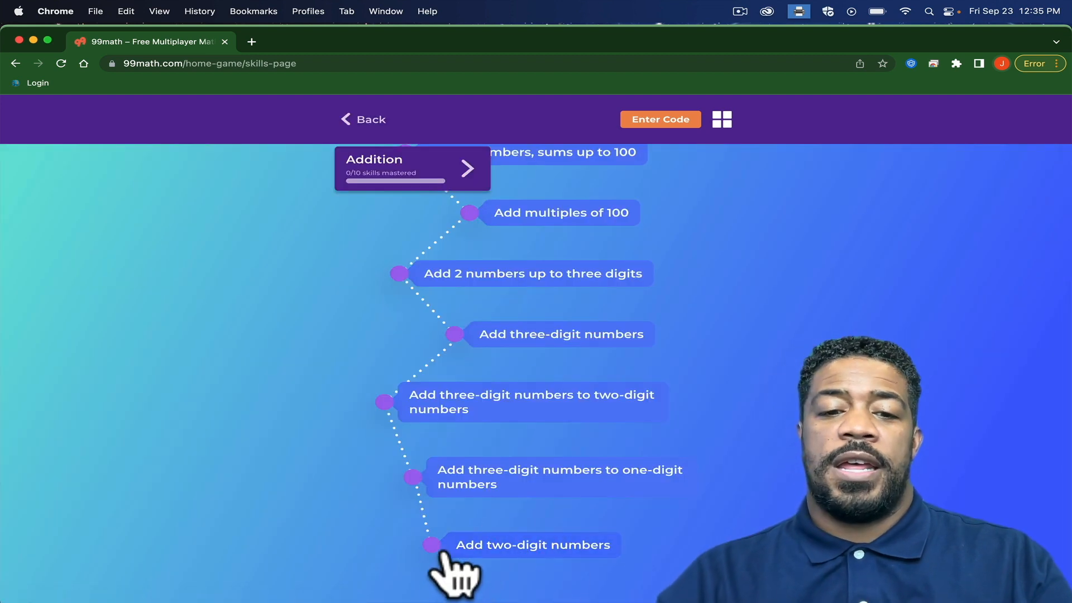
pyautogui.moveTo(499, 547)
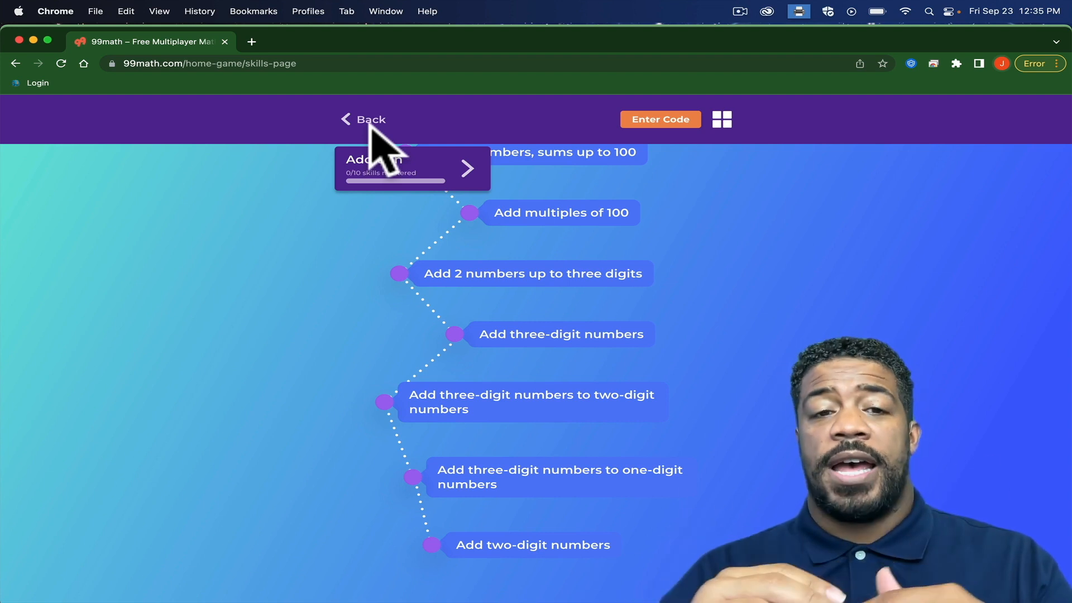
# Go back to the Grade 3 topics page.
pyautogui.click(363, 119)
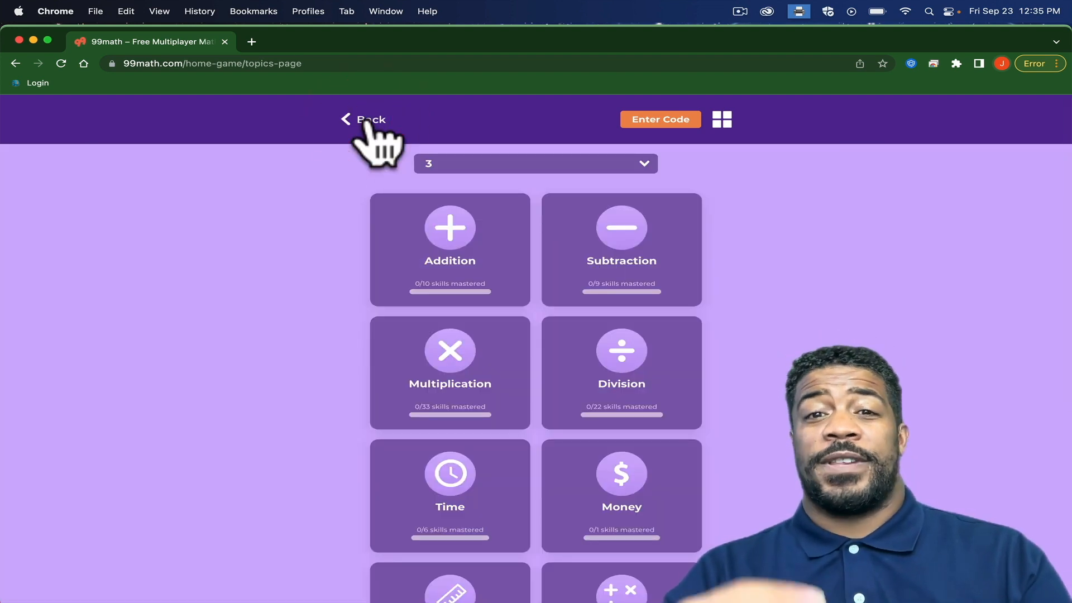